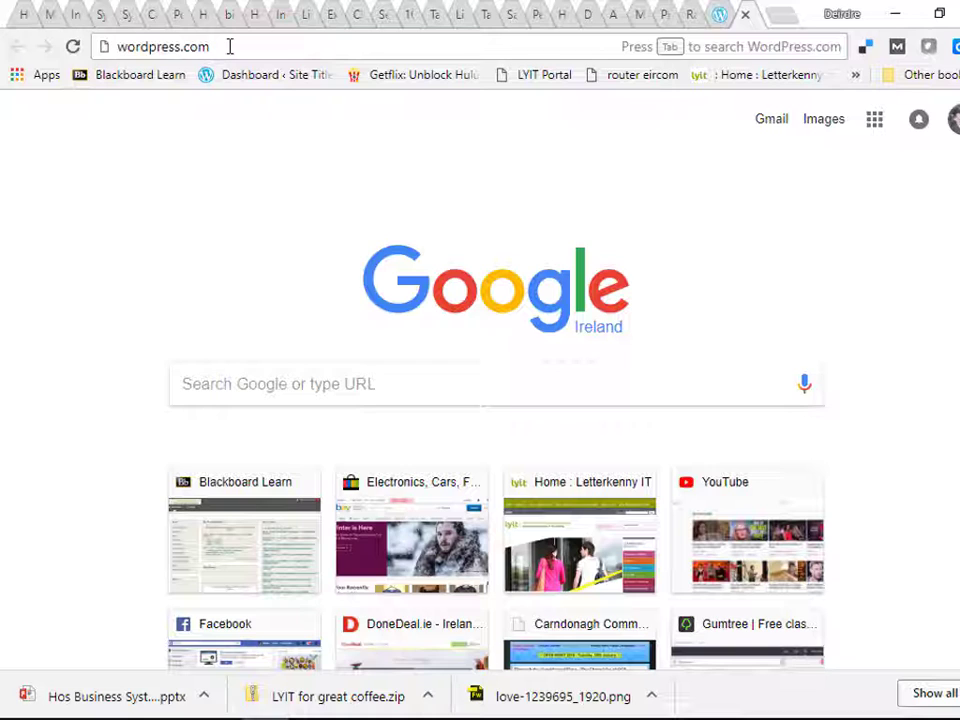
Step: Load wordpress.com in Chrome to reach the site-creation questionnaire
key("Return")
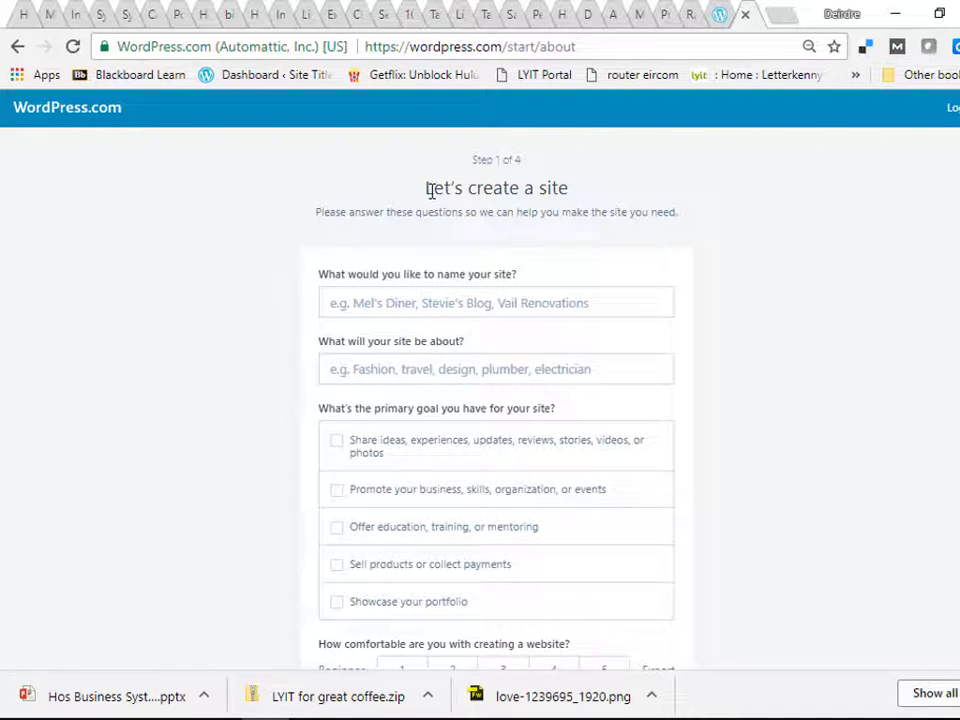
mouse_move(478, 164)
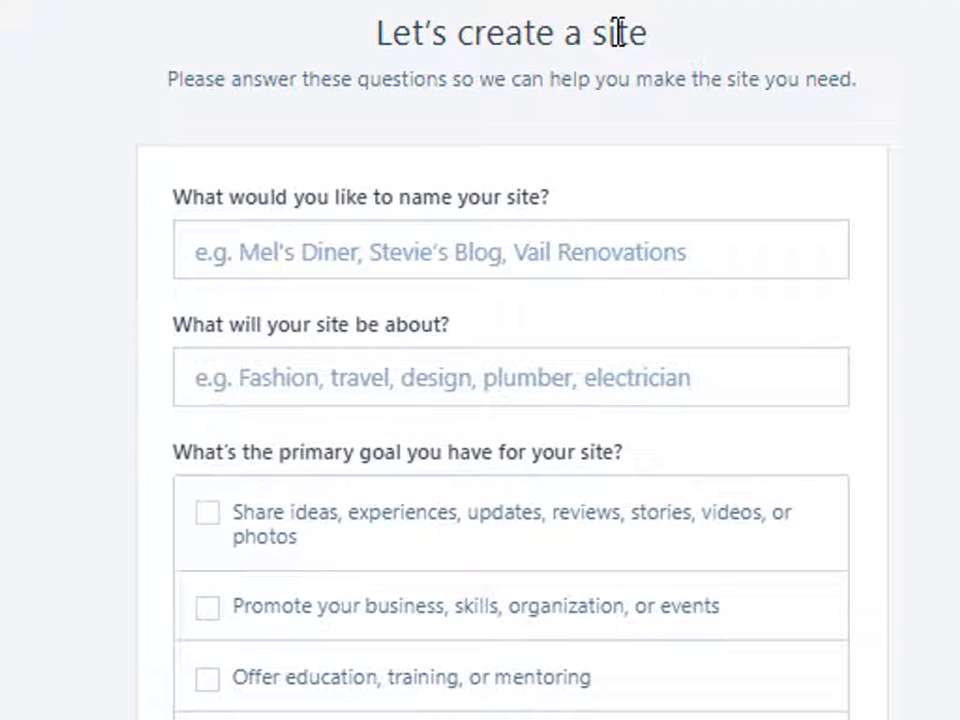
mouse_move(490, 206)
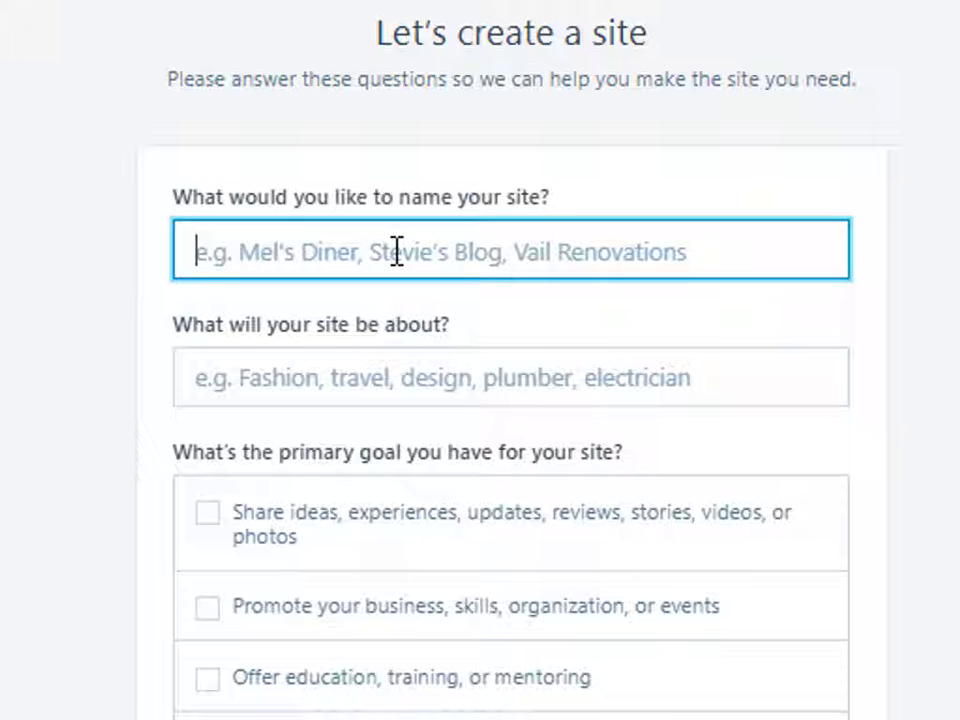
Step: Name the site 'My Dinner Shop' and describe it as being about Food
type("M")
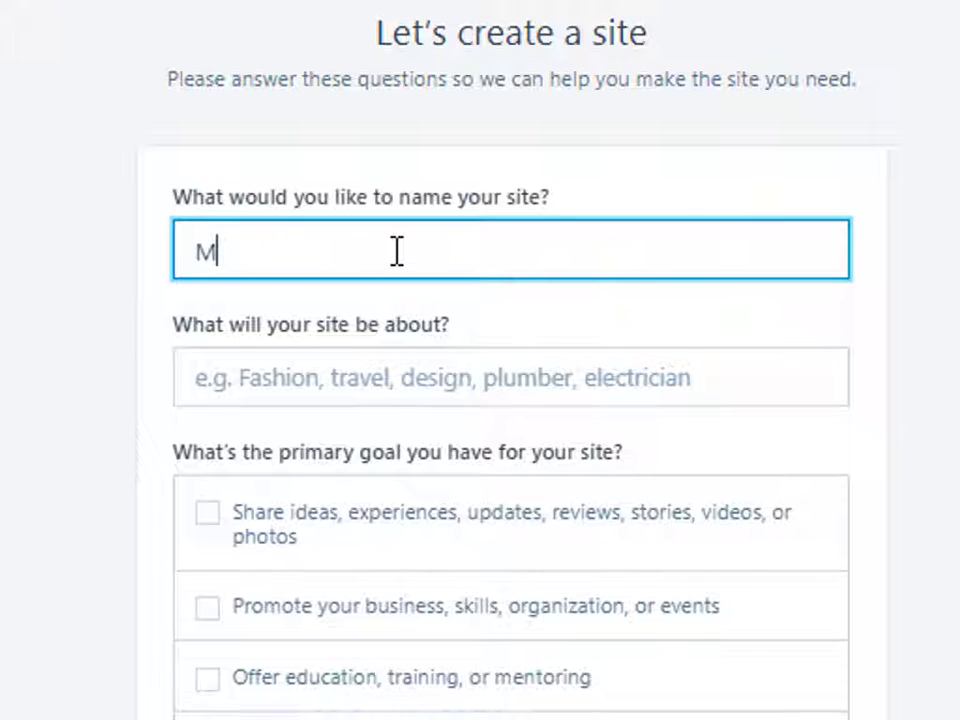
type("y Diiner")
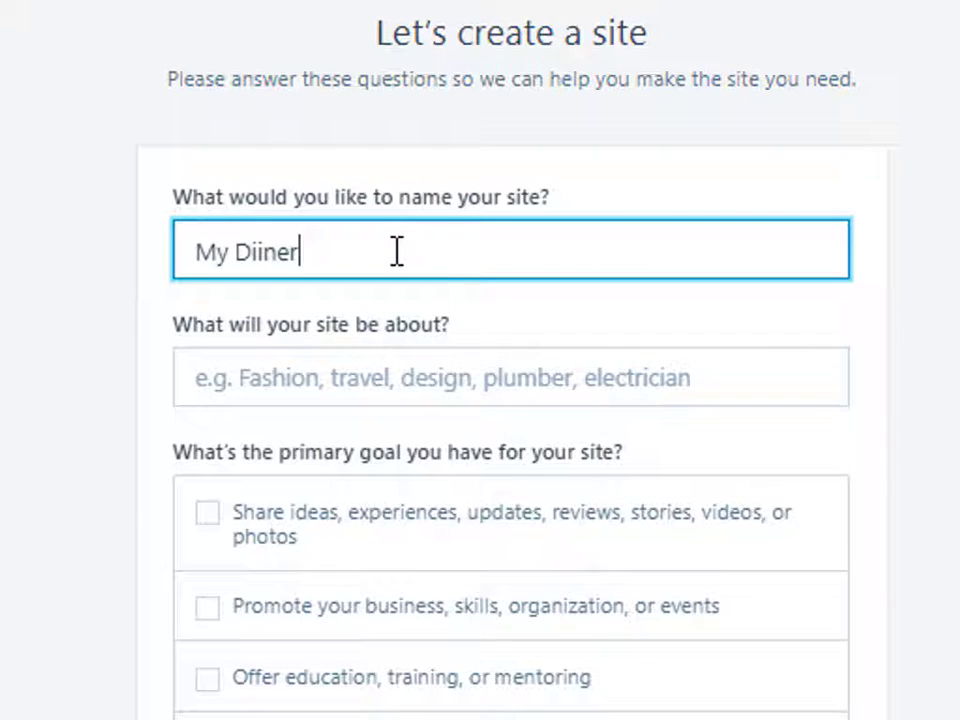
type("Shop")
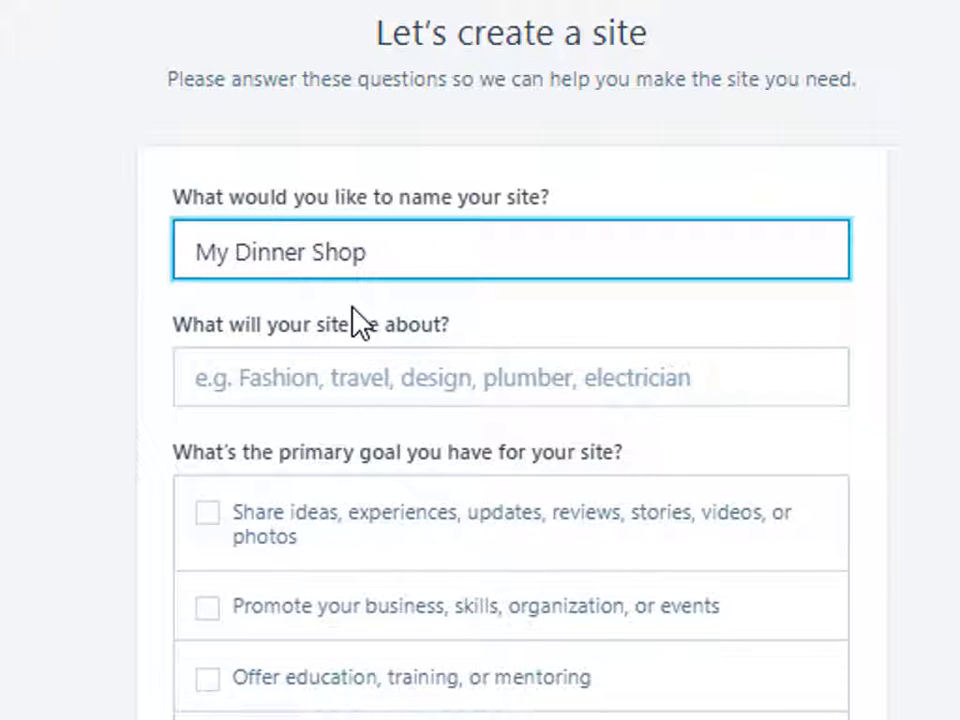
left_click(512, 376)
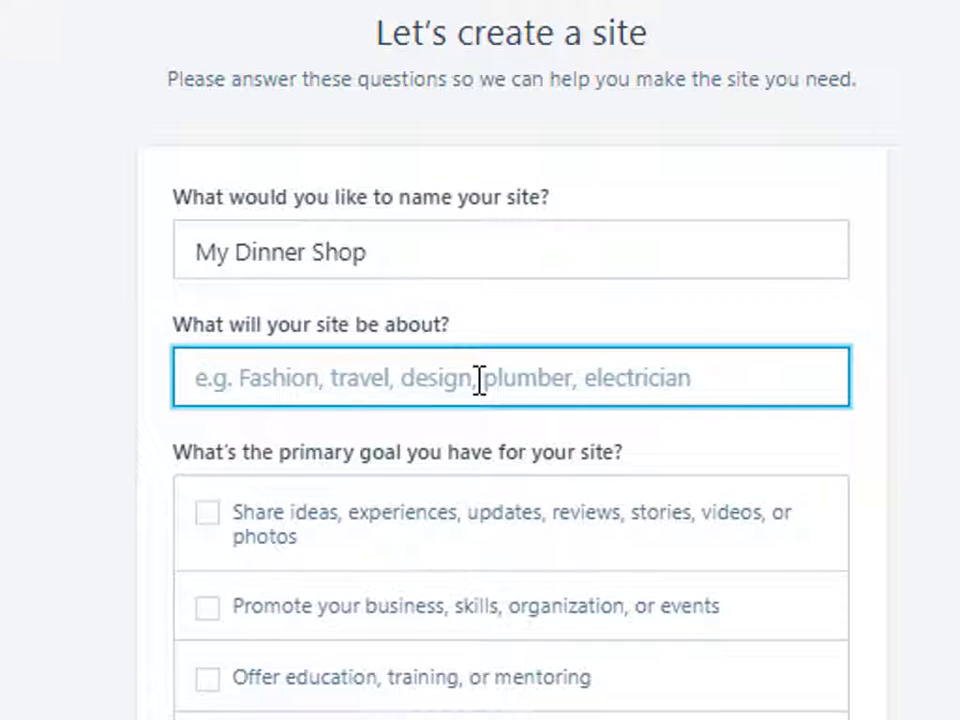
type("Food")
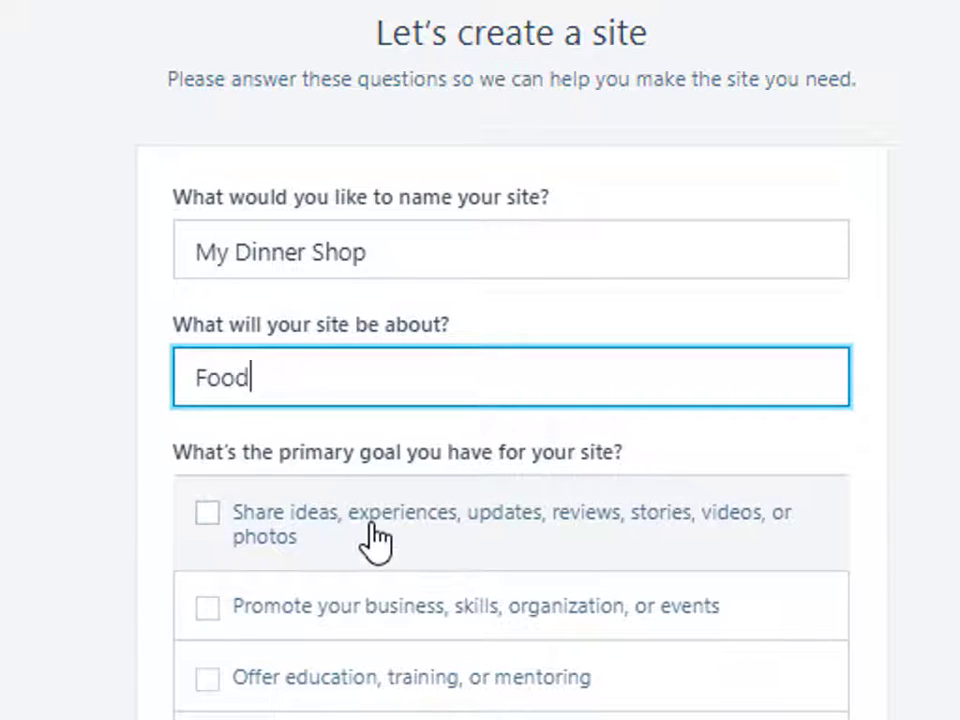
mouse_move(304, 524)
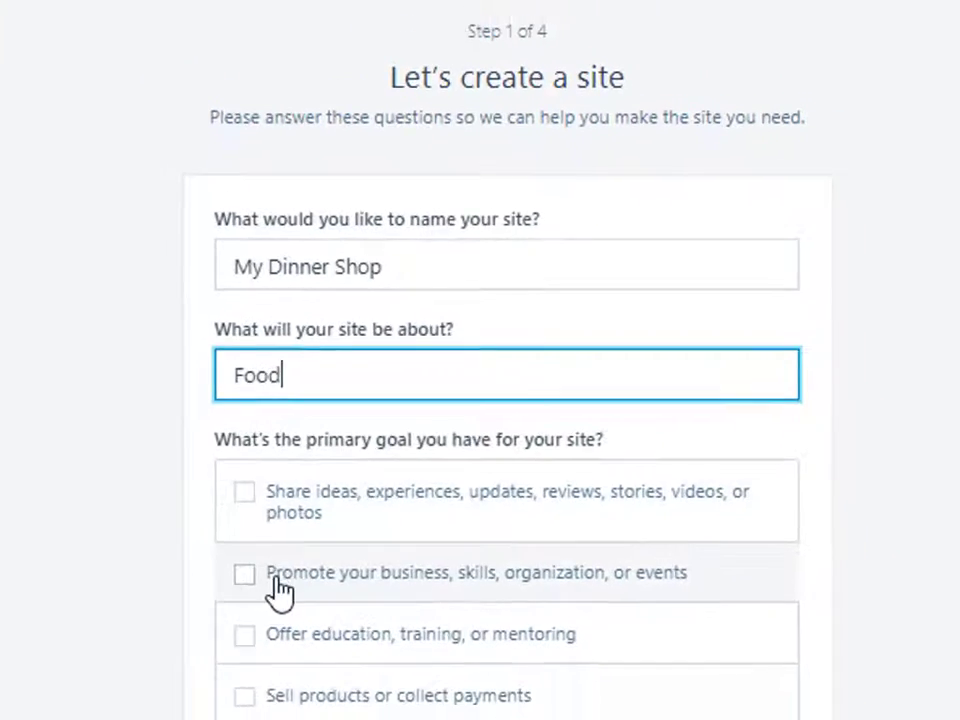
Step: Set the goal to promoting a business, comfort level beginner, and continue to the address step
left_click(244, 572)
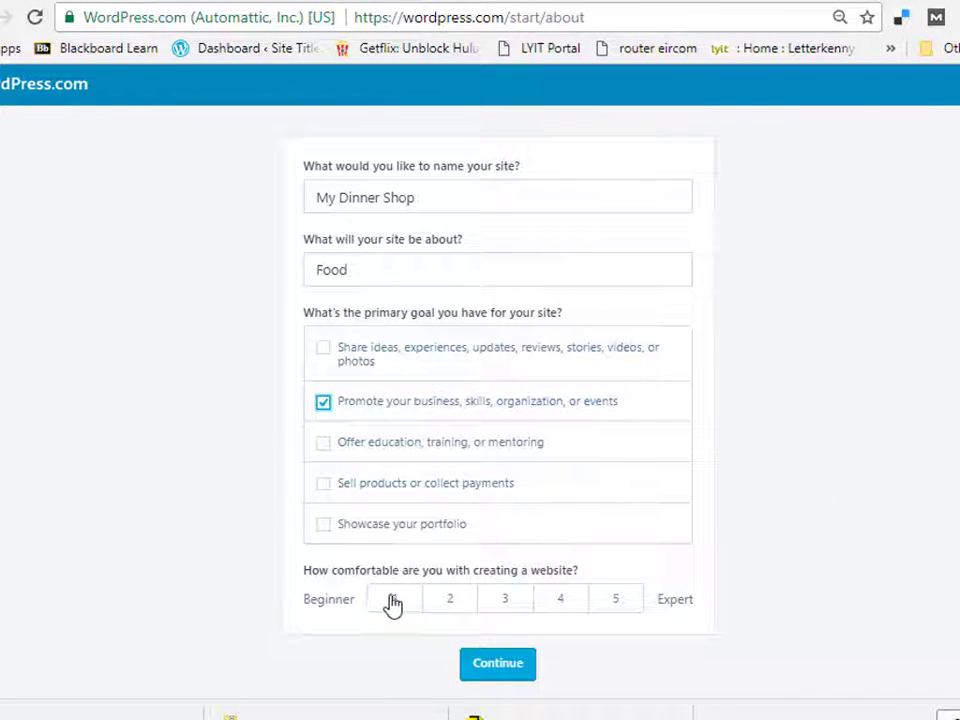
left_click(392, 598)
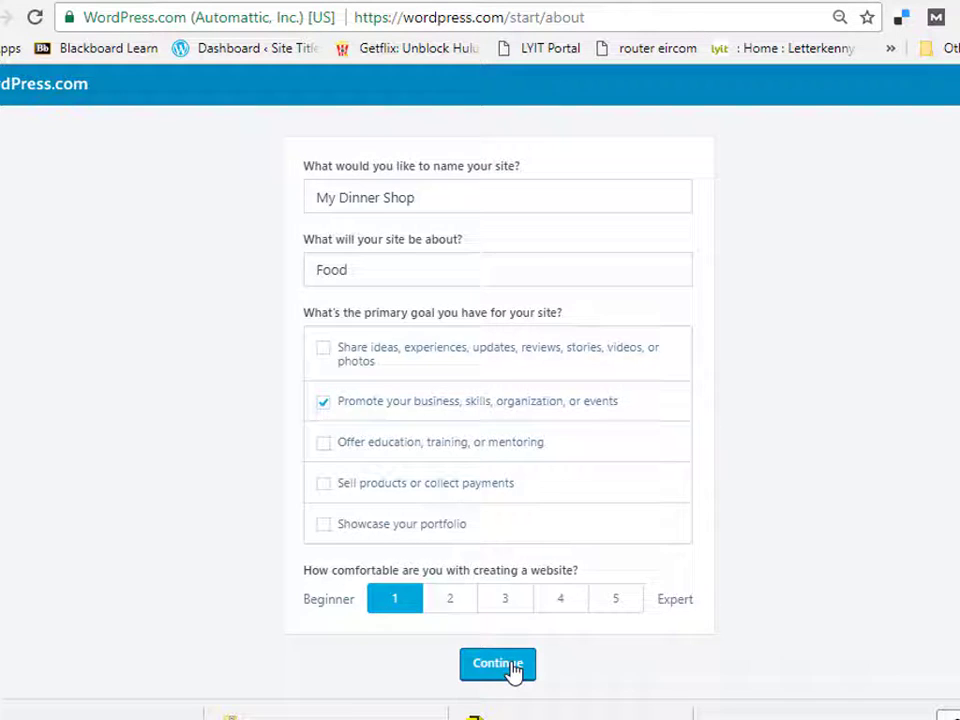
left_click(496, 664)
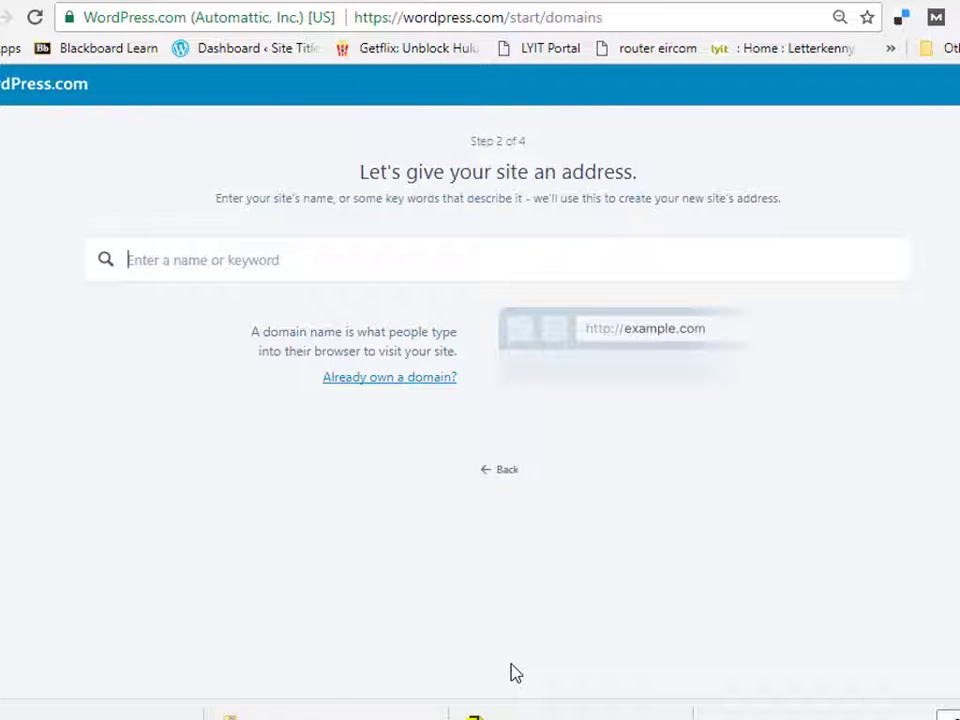
mouse_move(422, 156)
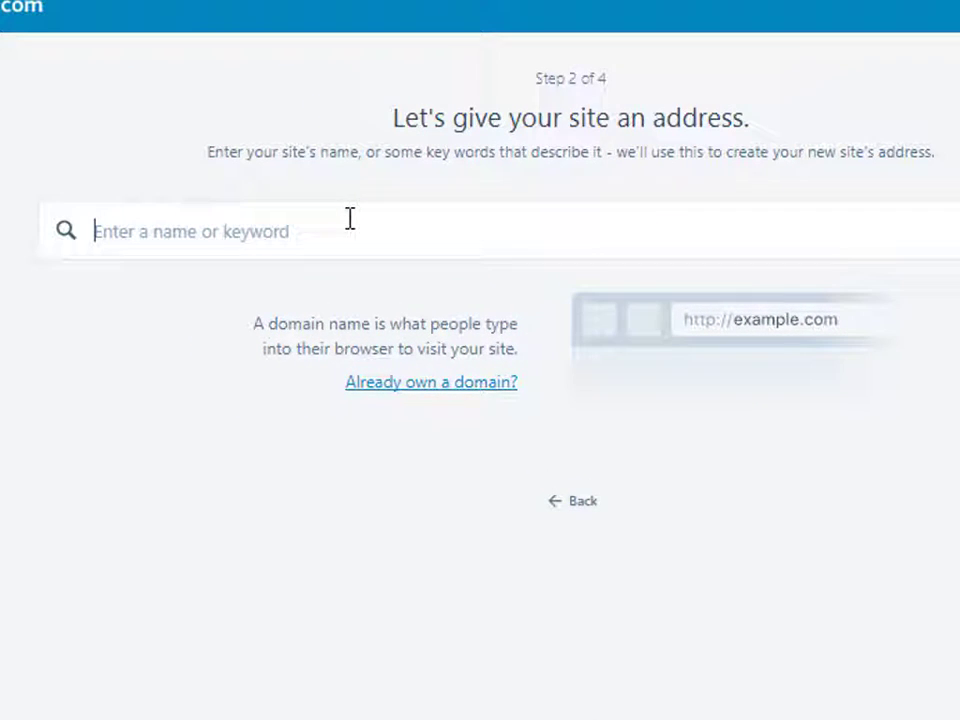
Step: Search 'Dinner Shop Killybegs' and select the free dinnershopkillybegs.wordpress.com address
type("Dinner Sh")
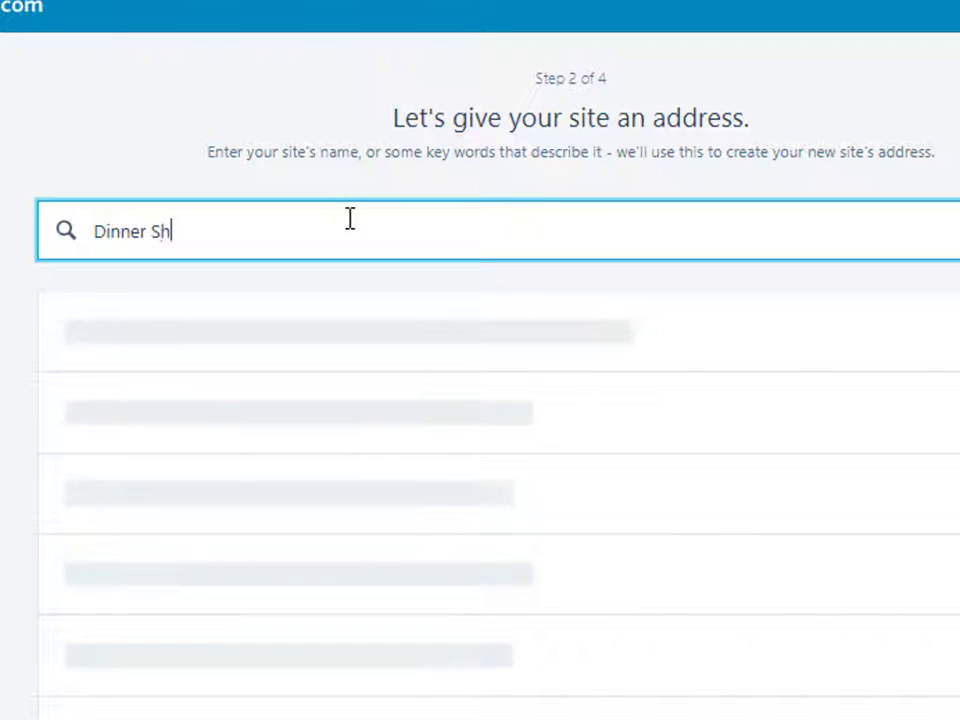
type("op Killyb")
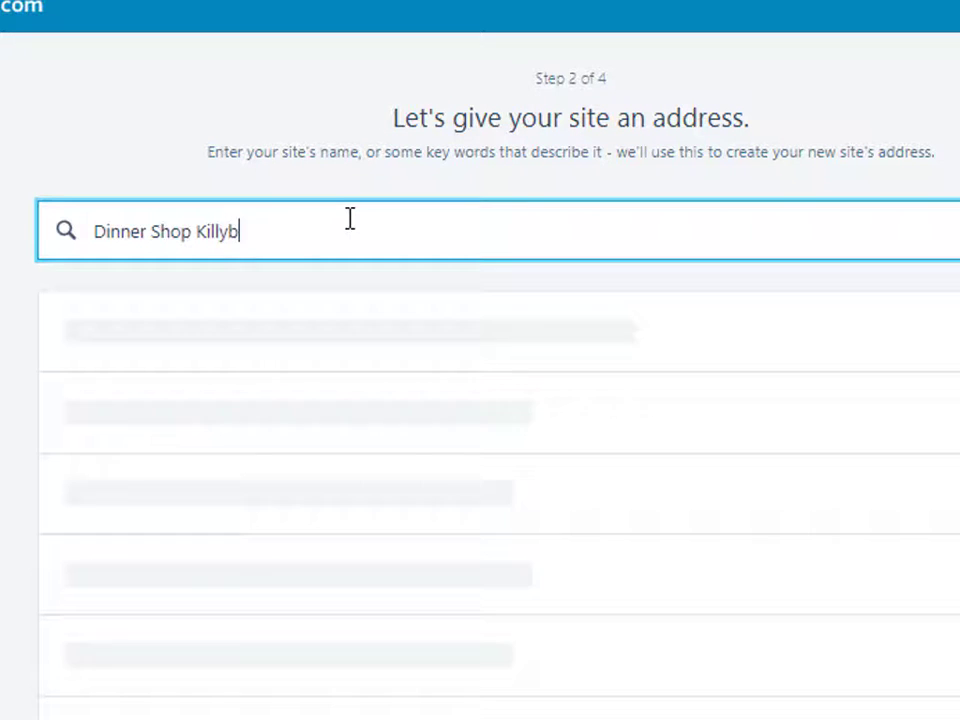
type("egs")
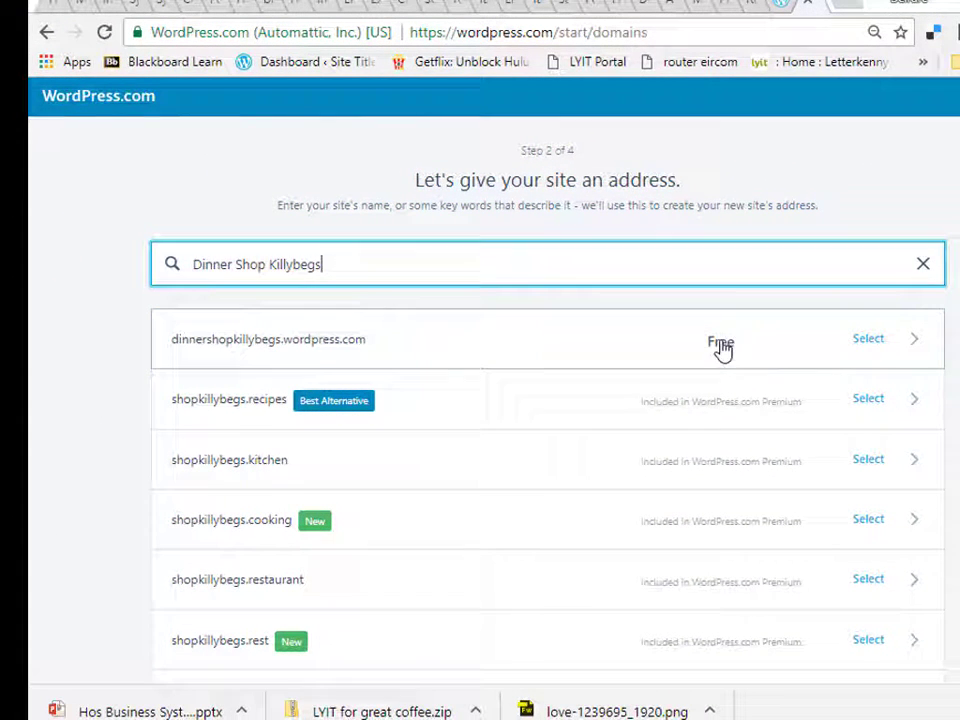
mouse_move(816, 348)
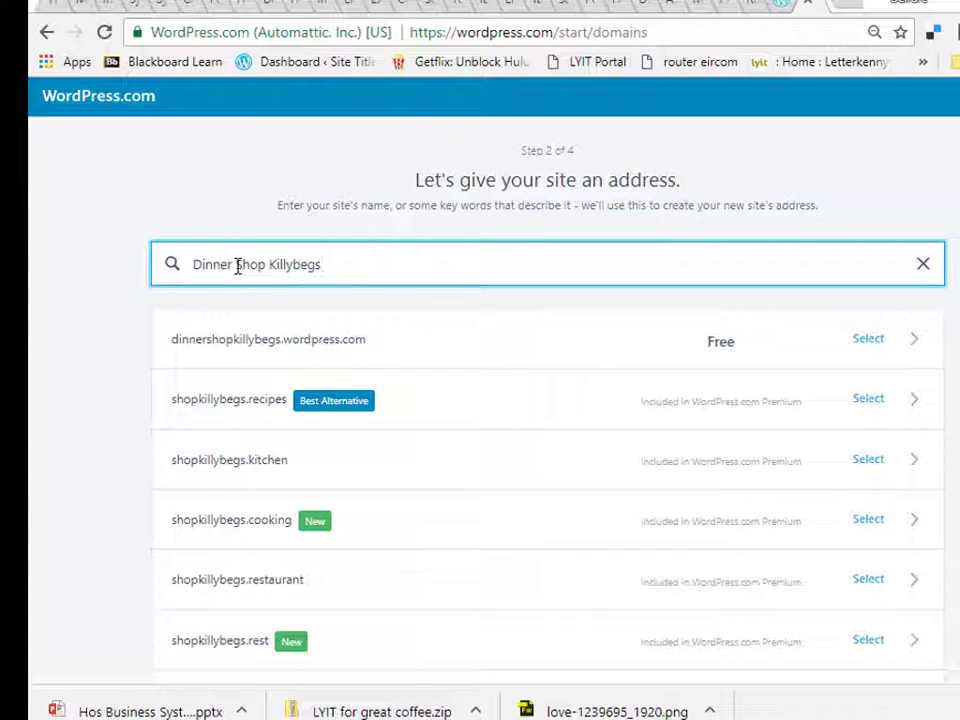
mouse_move(182, 360)
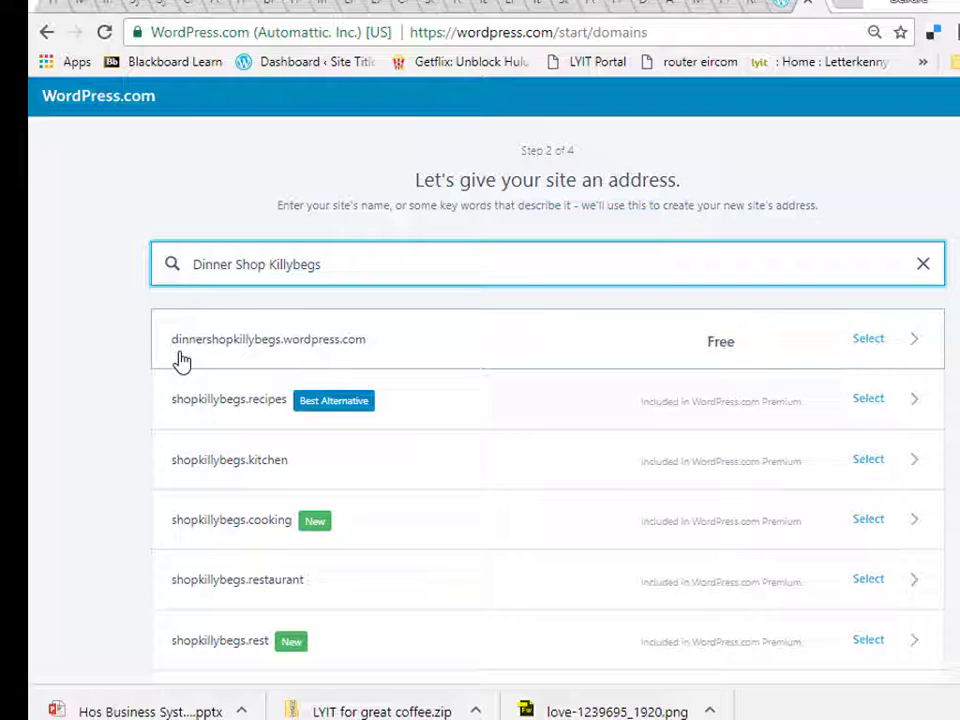
mouse_move(276, 350)
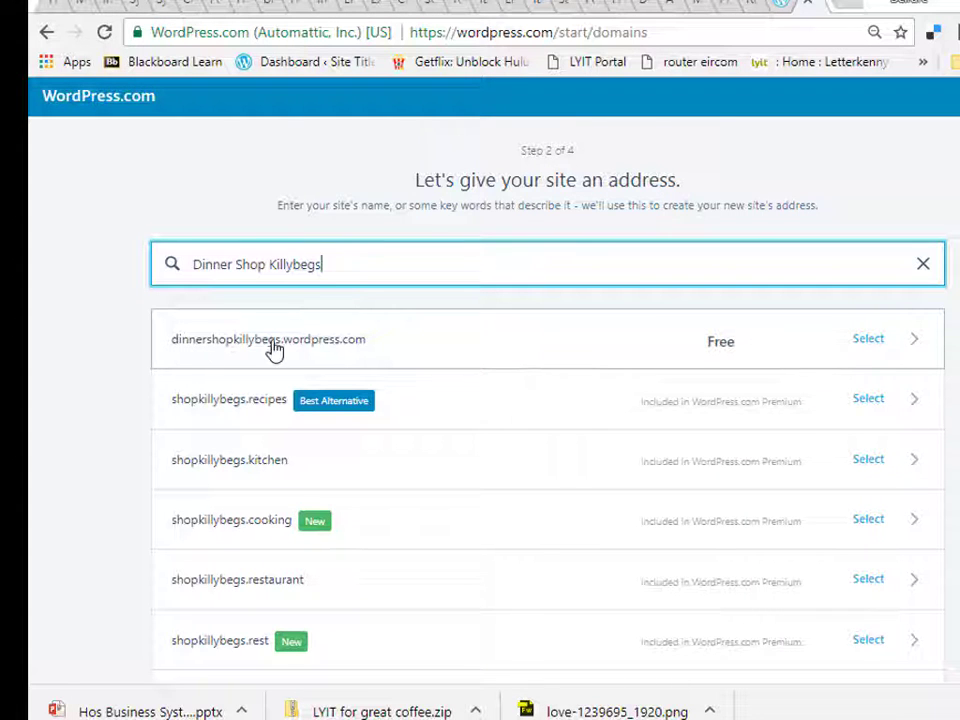
mouse_move(348, 340)
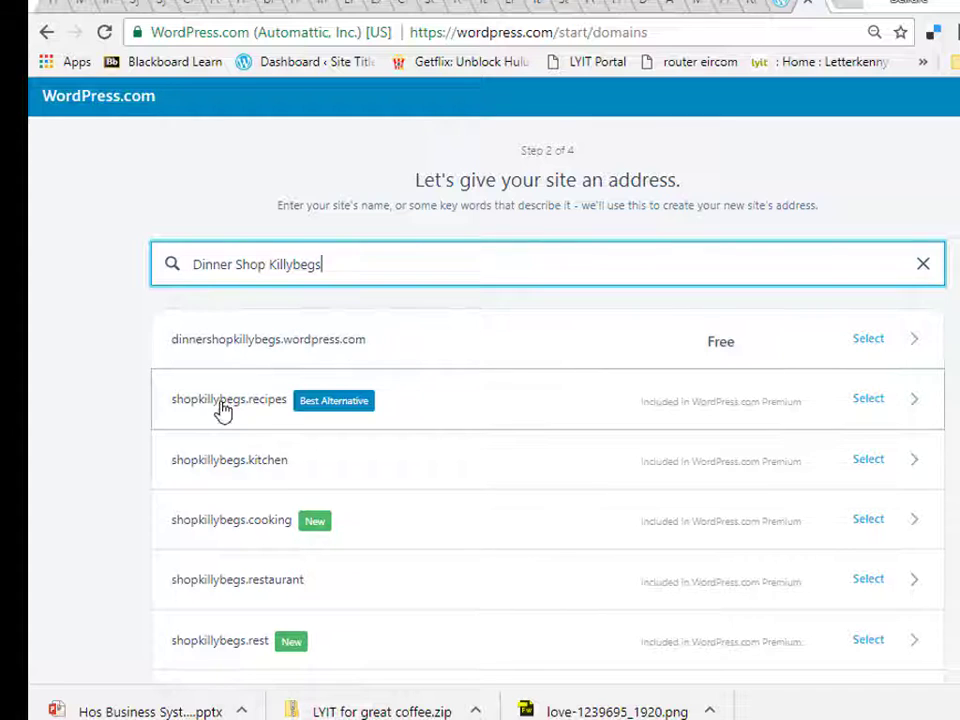
mouse_move(258, 358)
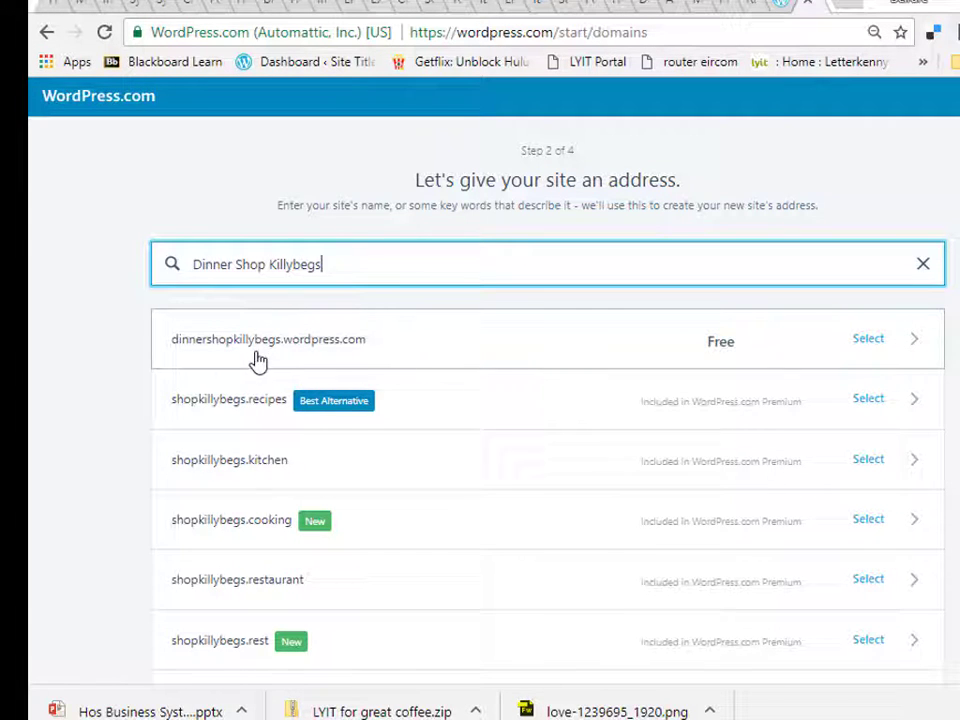
mouse_move(348, 544)
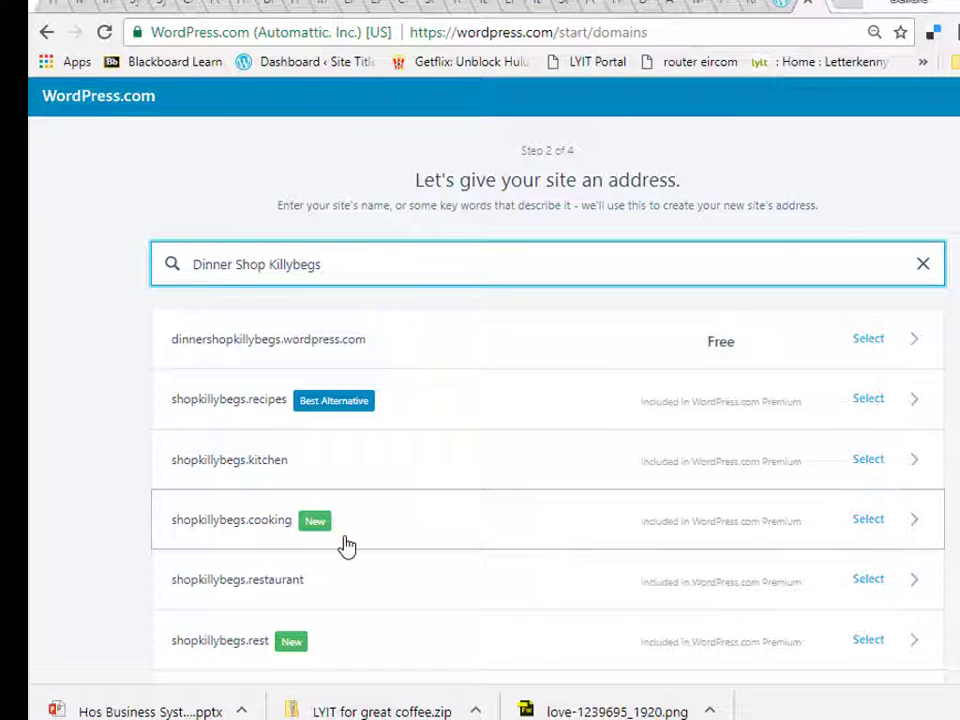
mouse_move(496, 370)
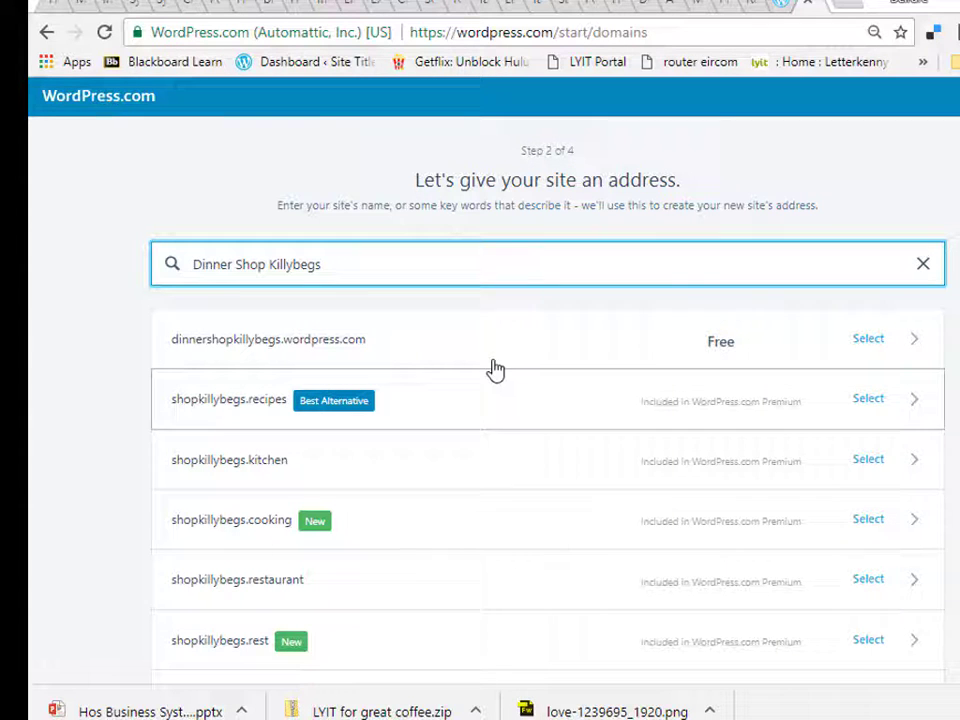
mouse_move(868, 340)
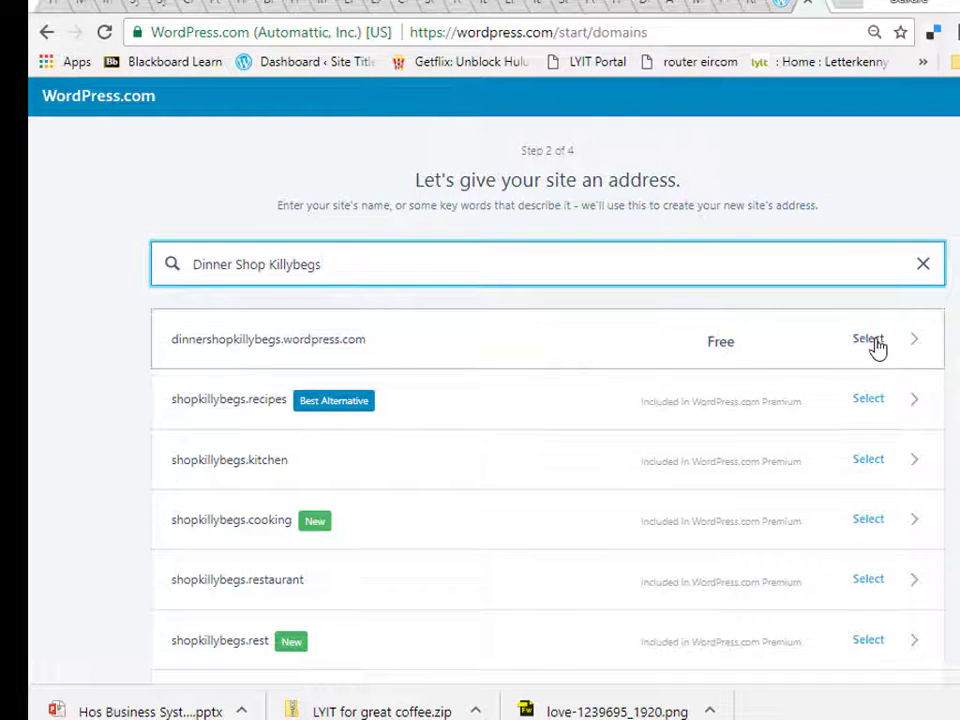
left_click(868, 340)
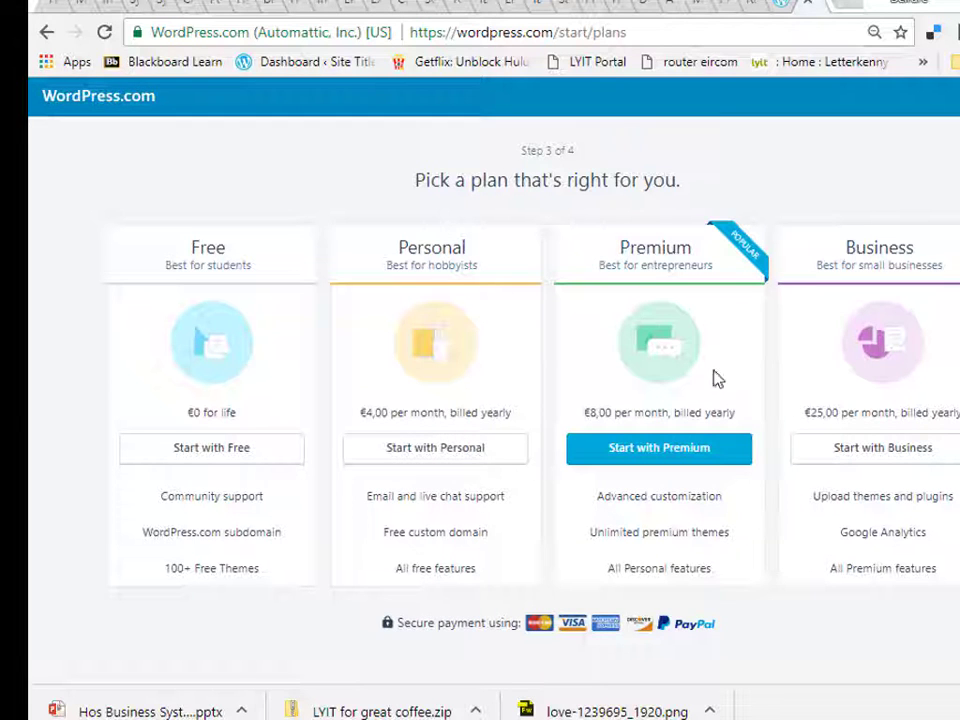
mouse_move(212, 450)
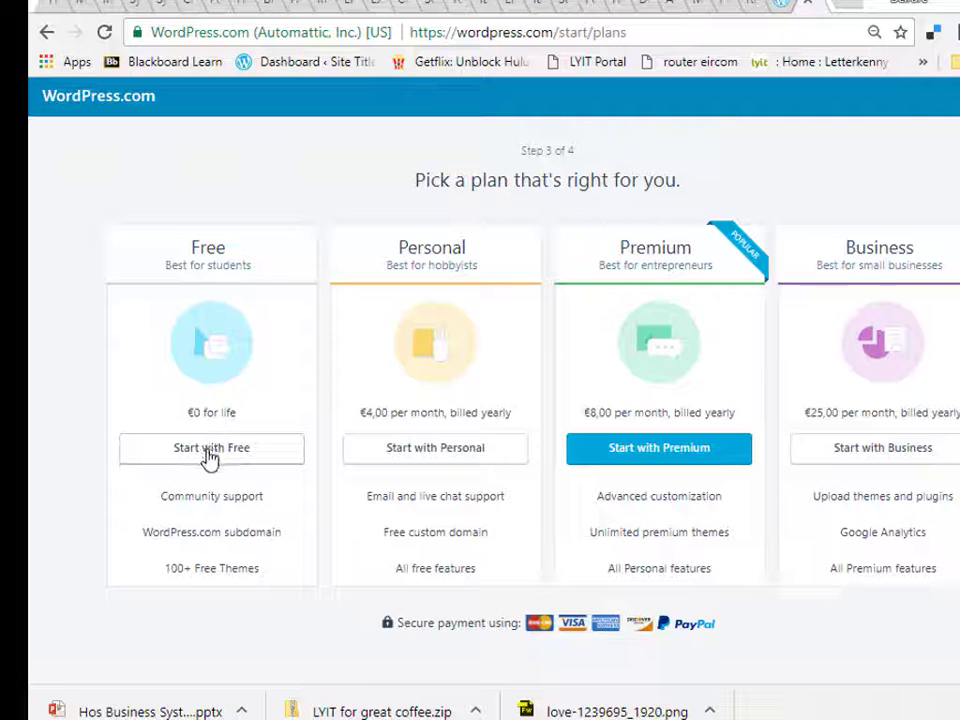
Step: Choose the Free plan and submit the account email, username and password
left_click(212, 448)
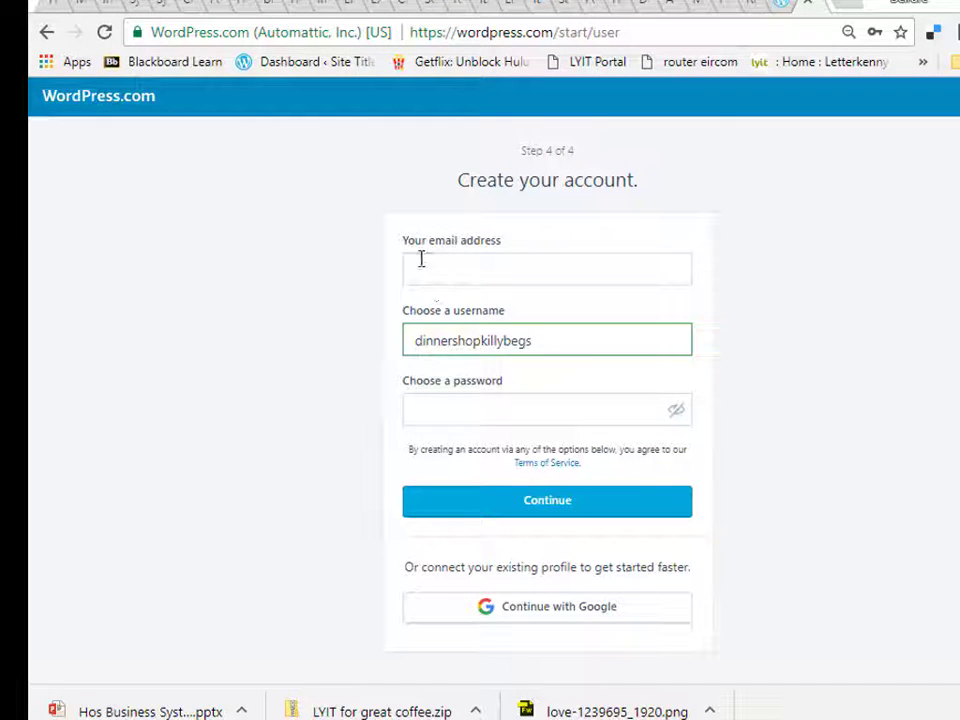
left_click(548, 268)
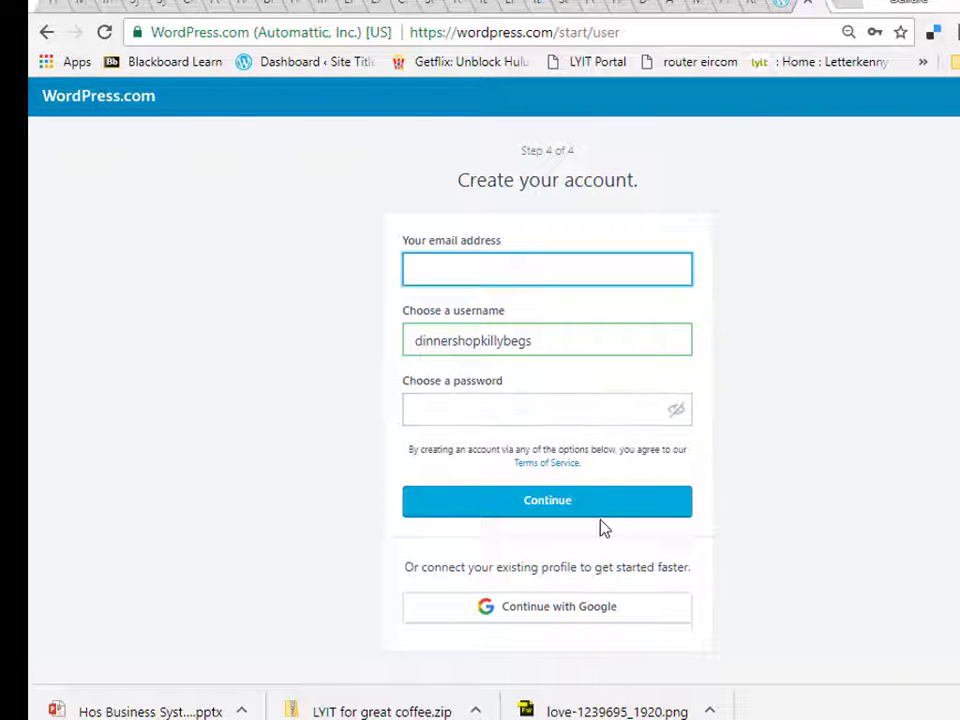
left_click(548, 500)
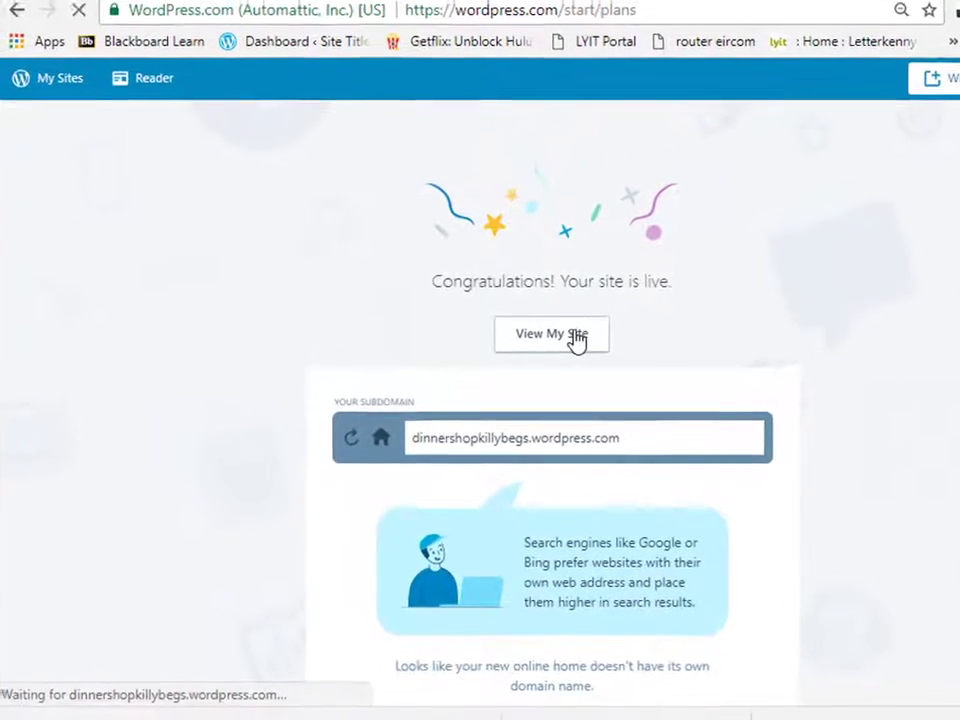
Step: View the newly live site and copy its URL from the address bar
left_click(552, 332)
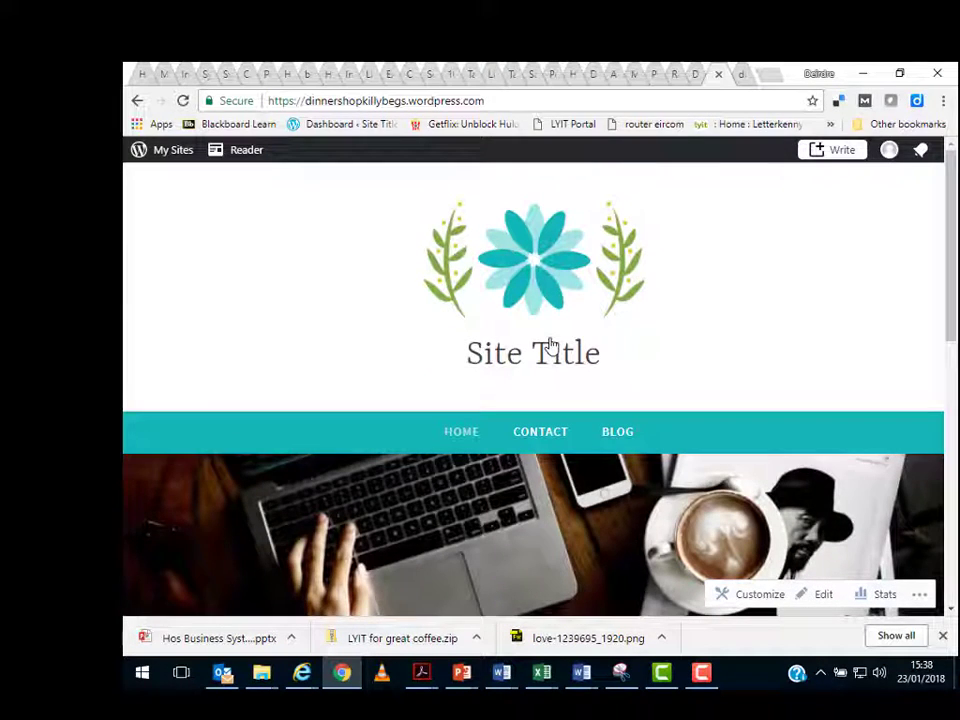
mouse_move(244, 124)
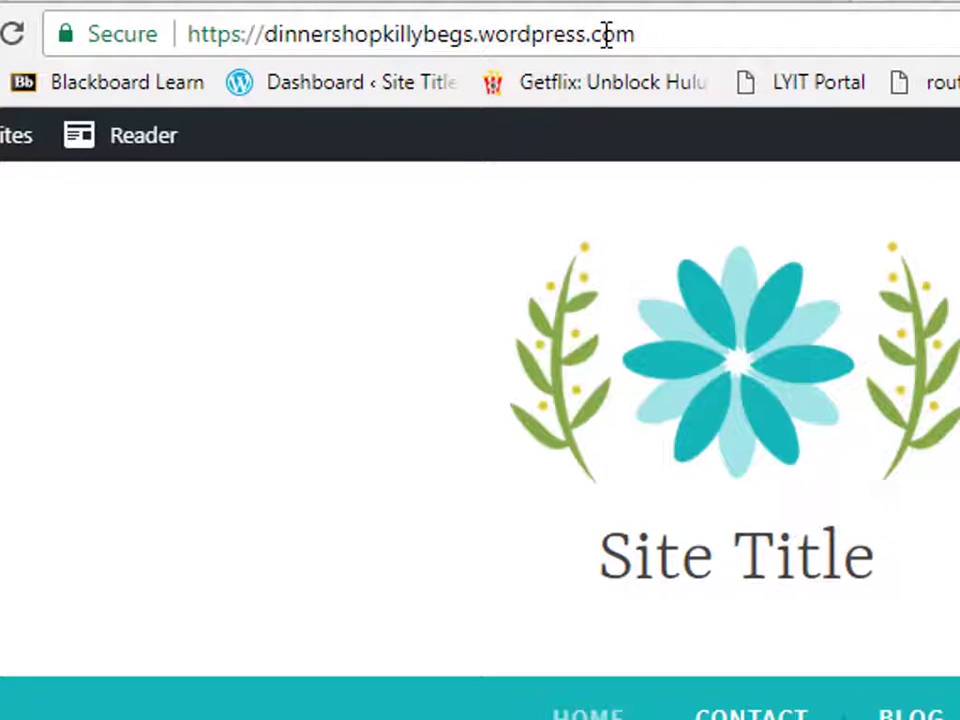
mouse_move(710, 430)
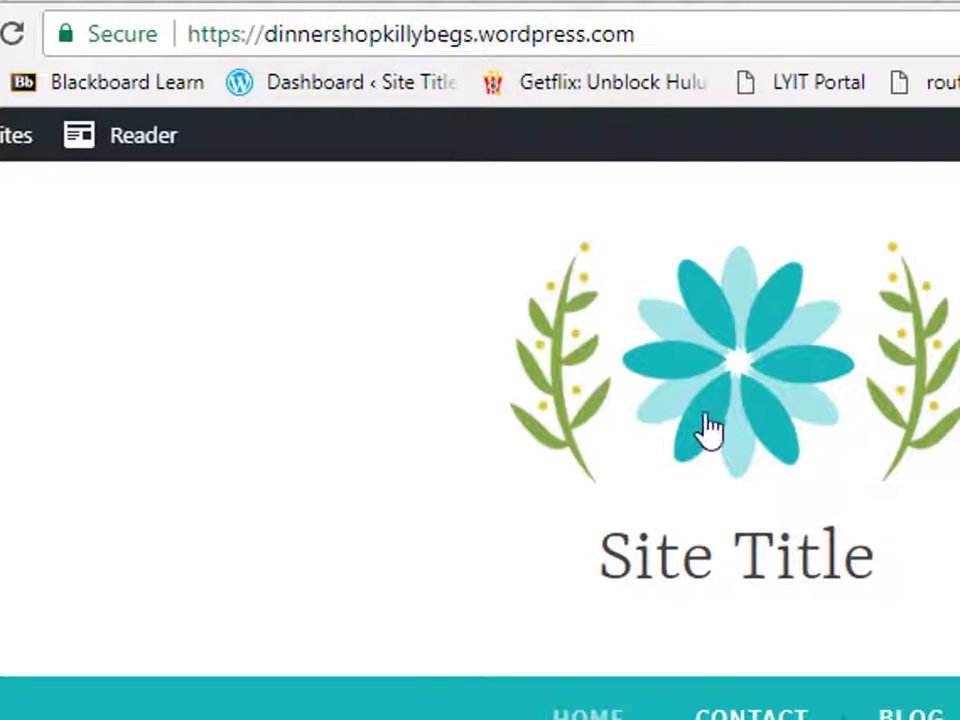
mouse_move(520, 512)
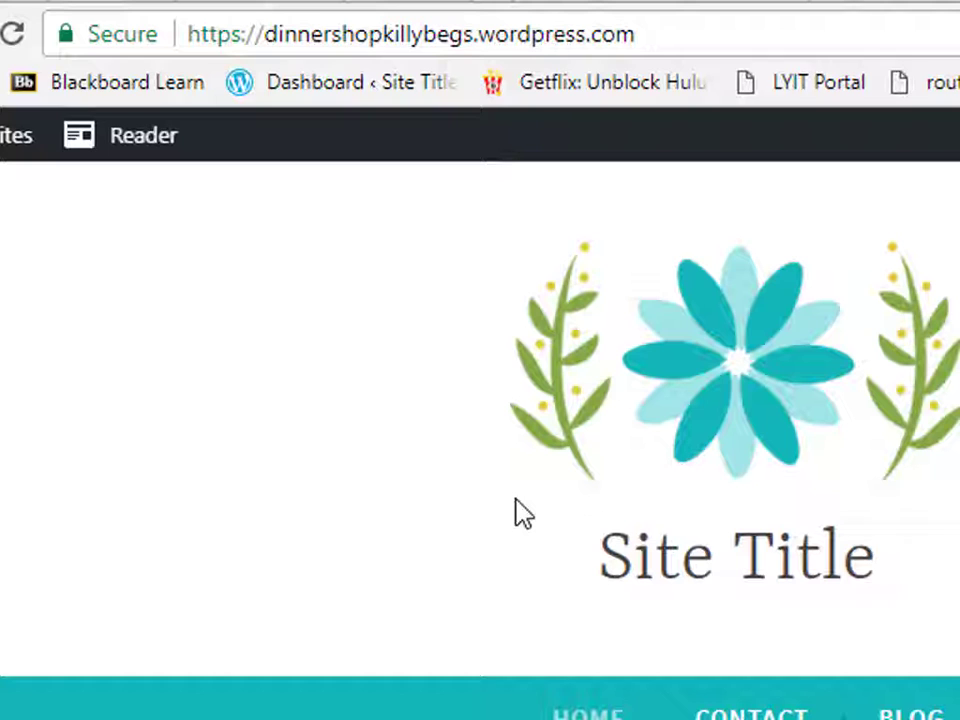
mouse_move(544, 456)
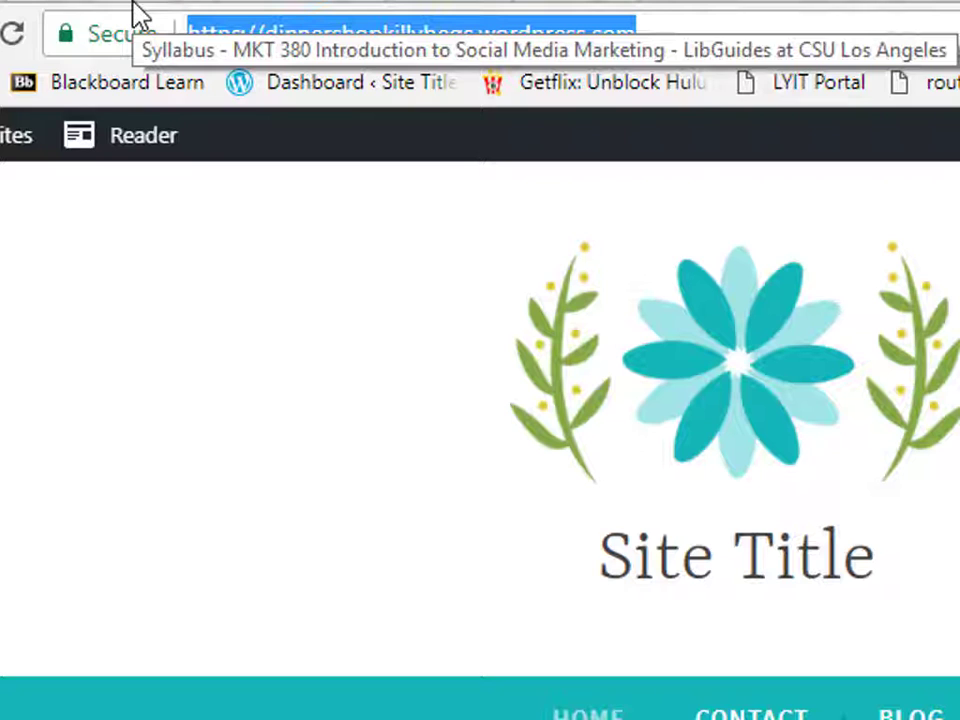
right_click(400, 32)
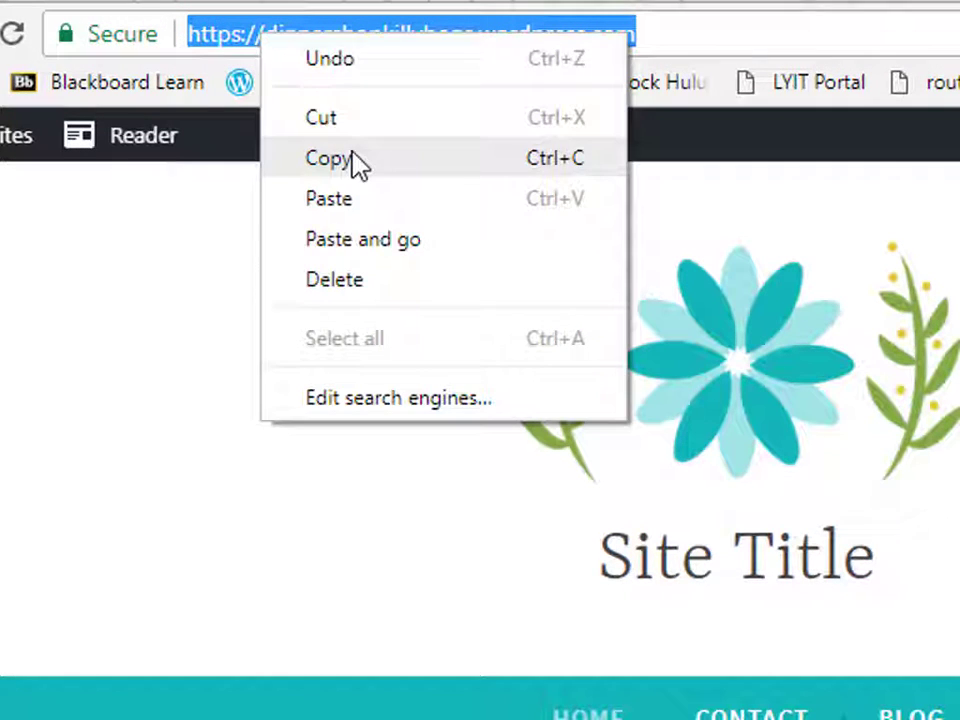
left_click(332, 156)
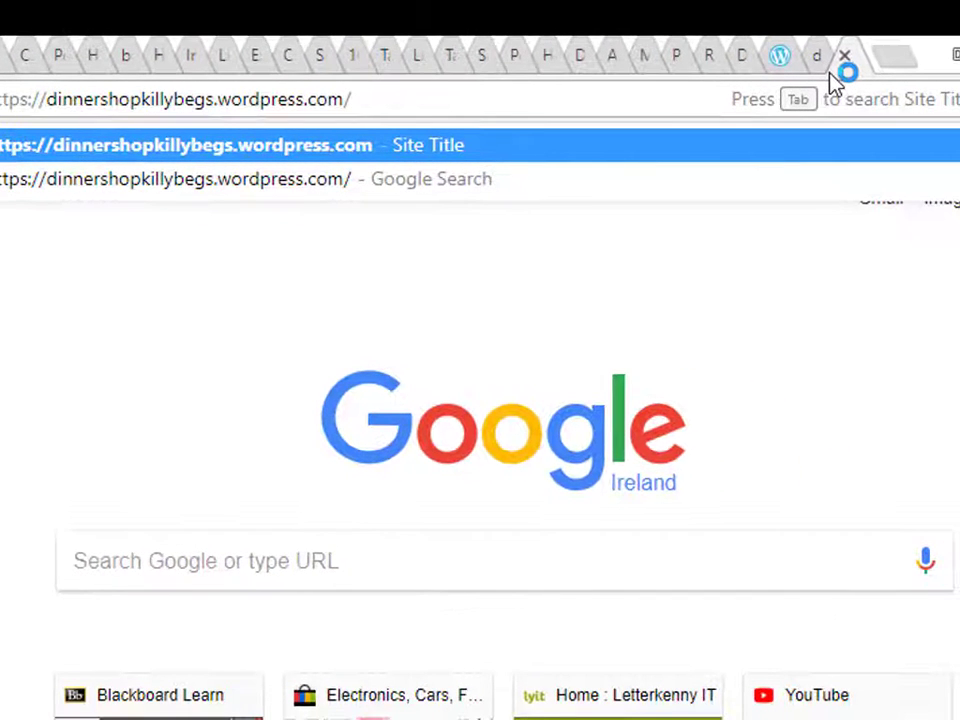
Step: Load the site URL with /wp-admin appended to open the admin Dashboard
type("wp-")
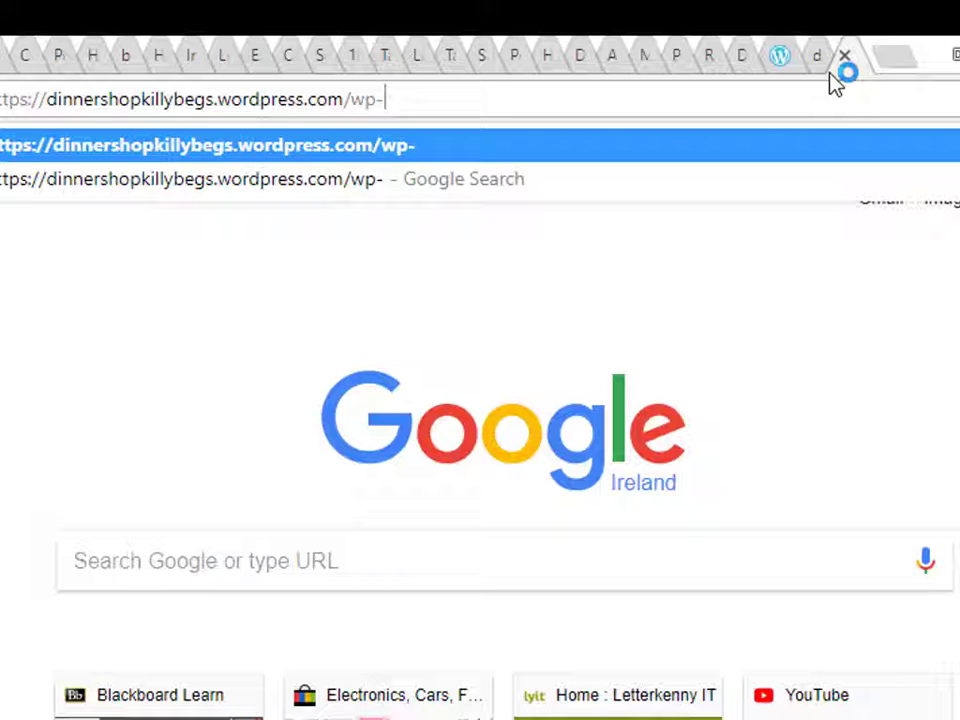
type("admin/")
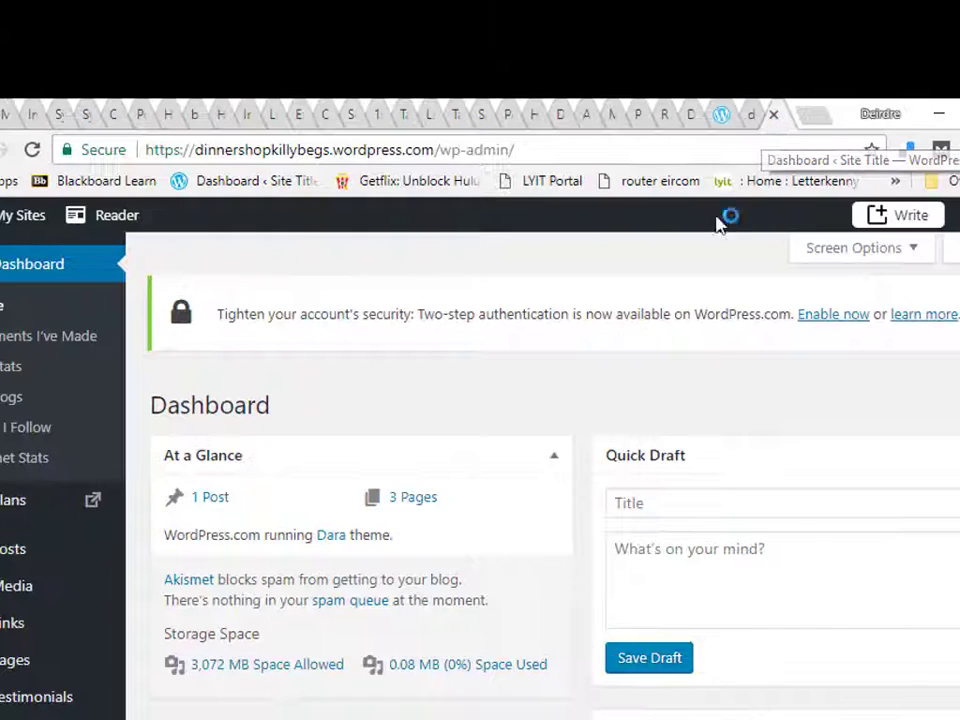
mouse_move(360, 370)
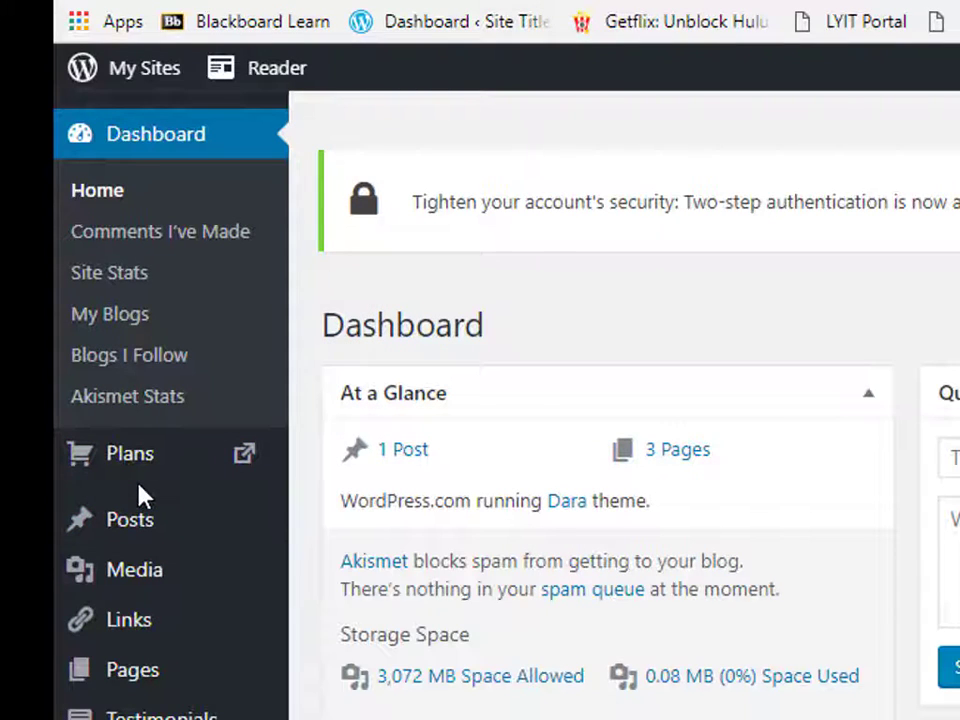
Step: Open Appearance > Themes from the admin sidebar
scroll("down", 3)
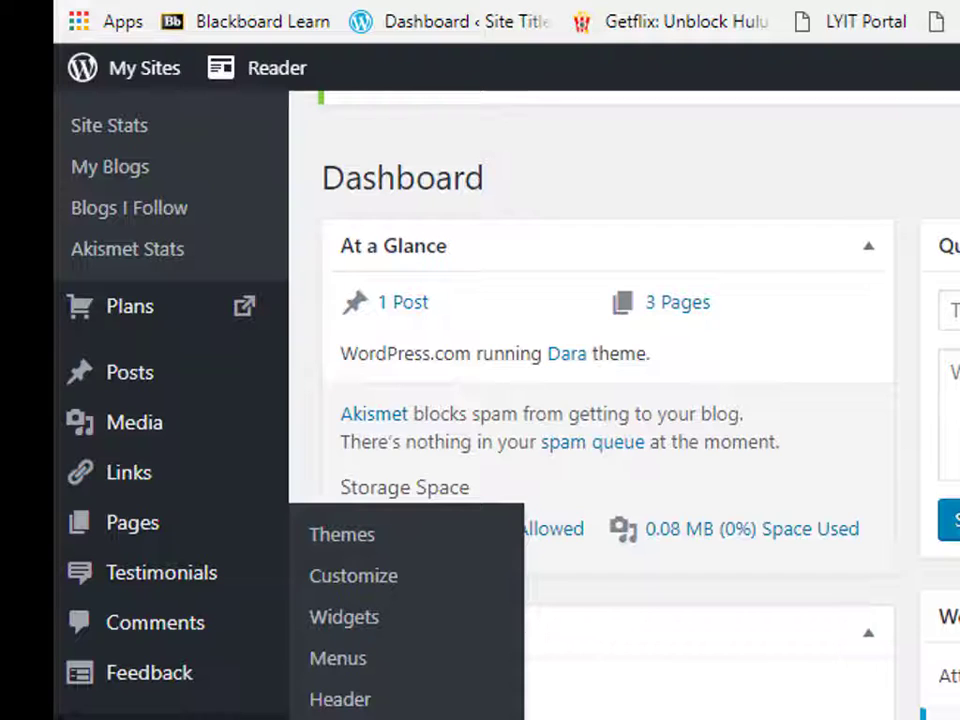
scroll("down", 3)
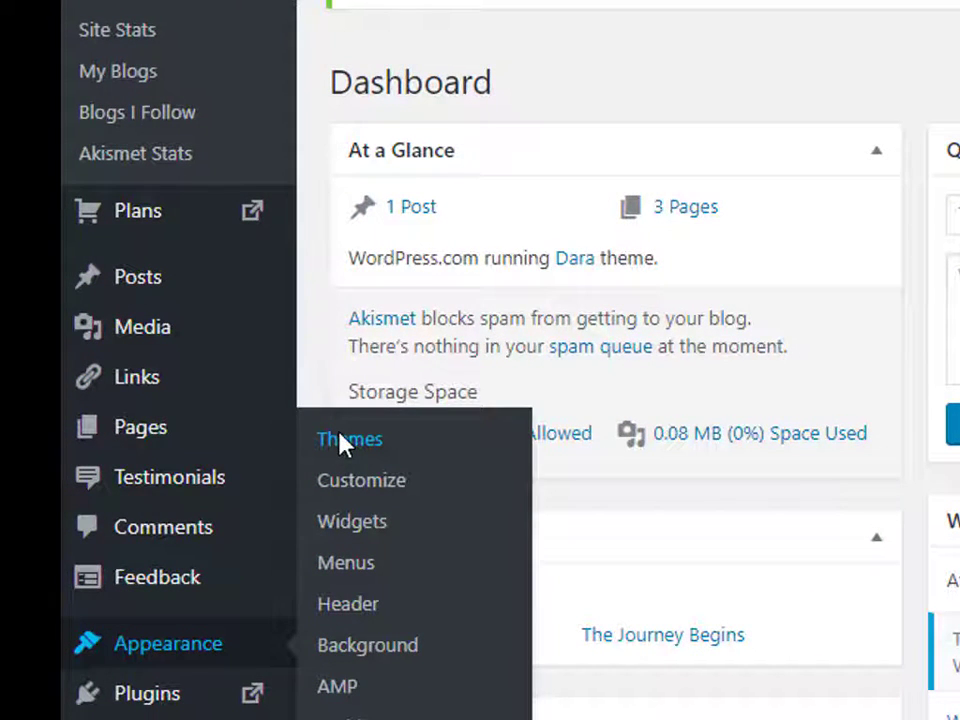
left_click(348, 440)
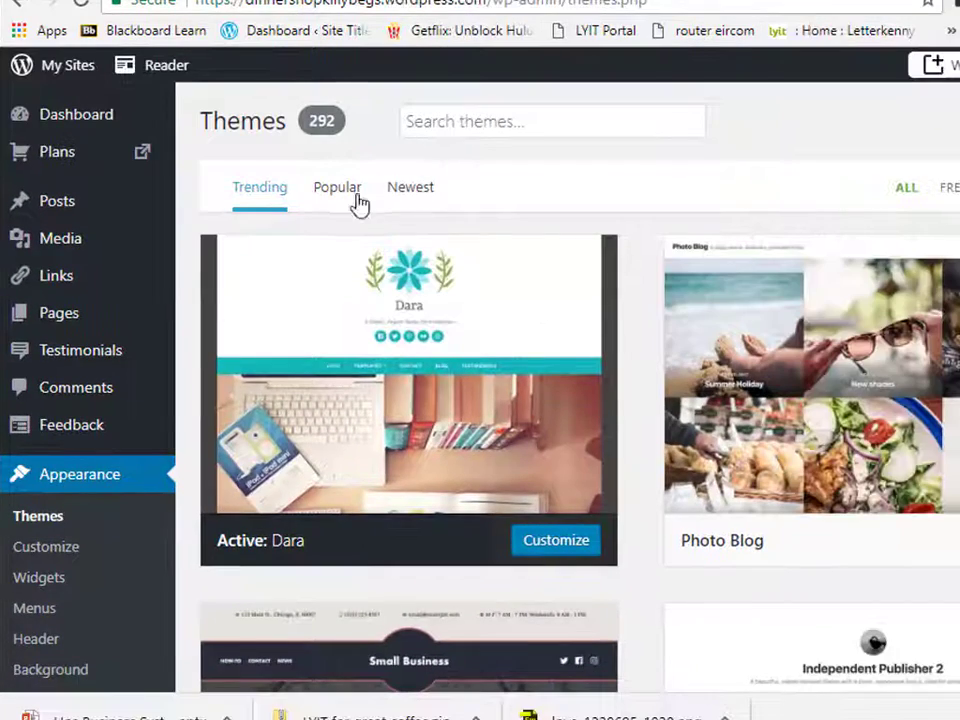
Step: Scroll the Themes list down until the Radcliffe 2 card is visible
left_click(948, 188)
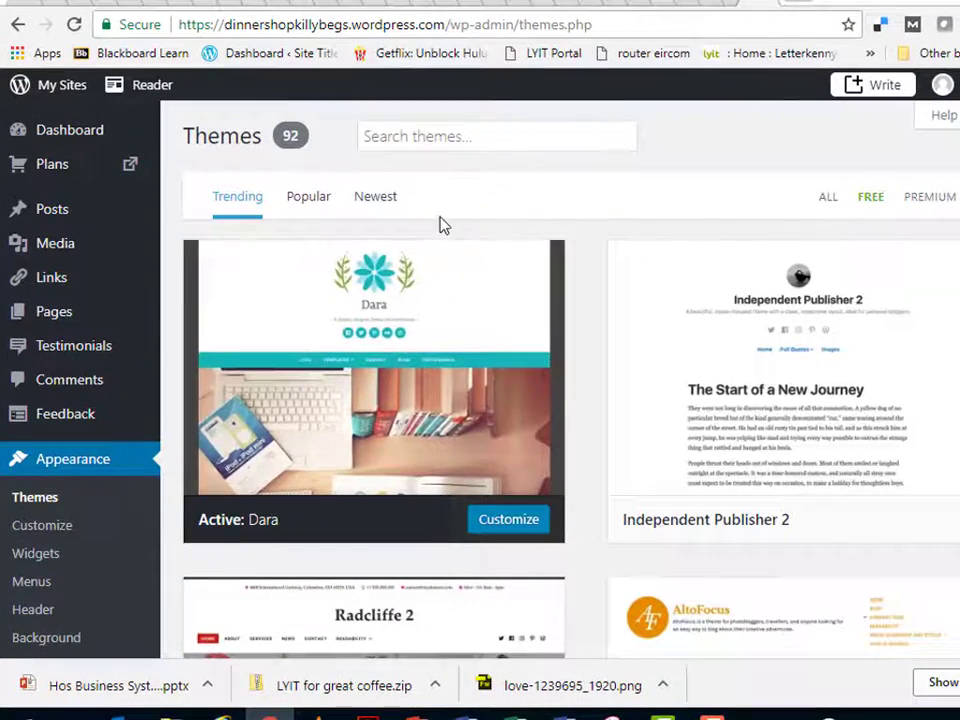
scroll("down", 3)
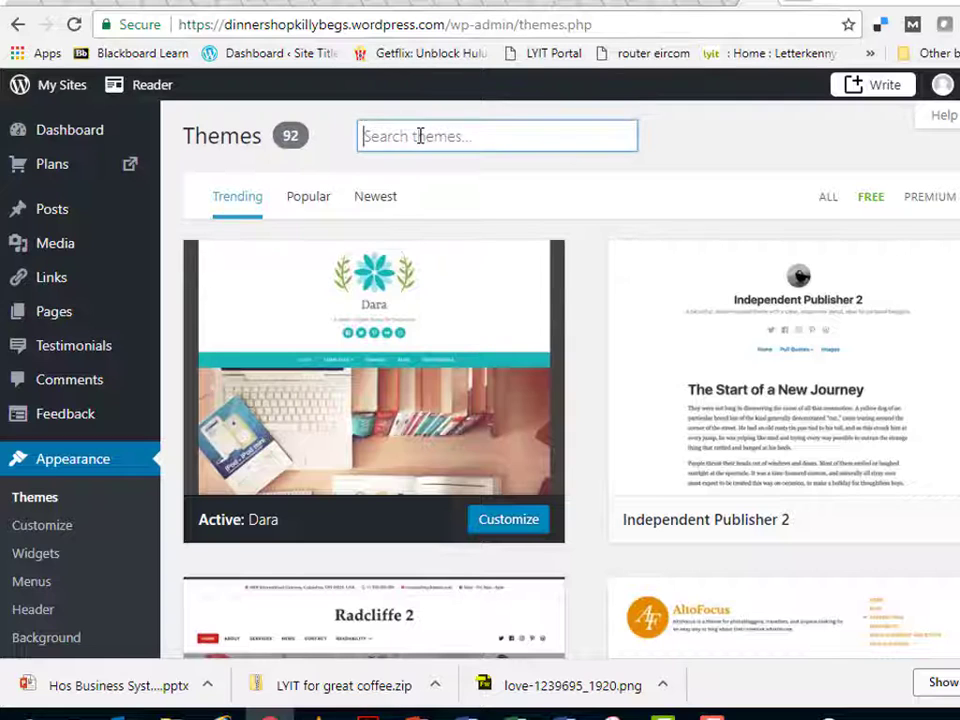
scroll("down", 3)
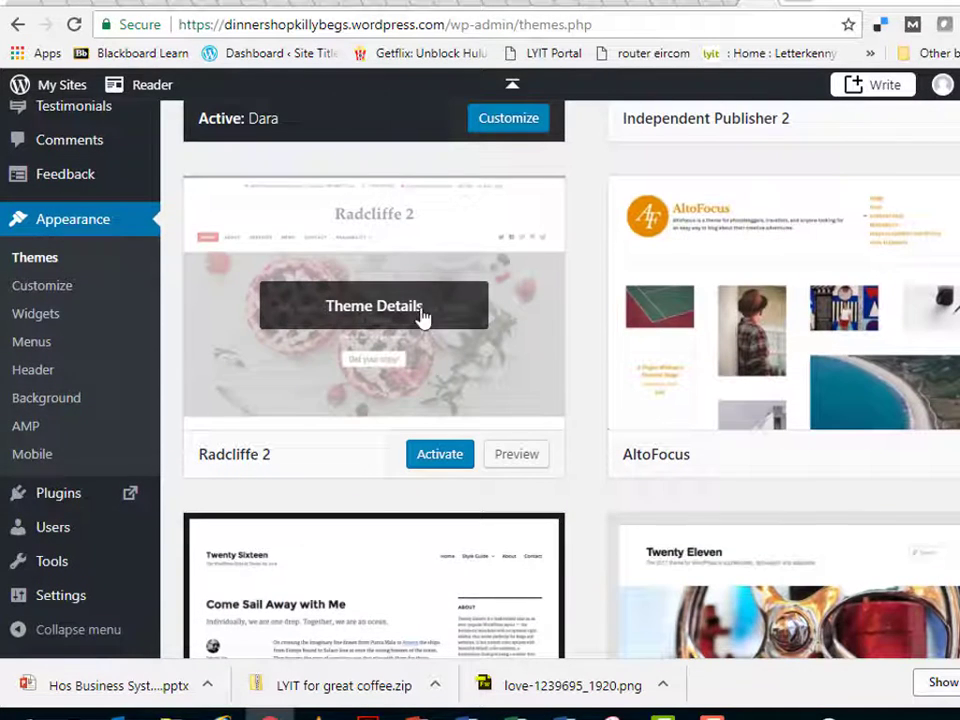
mouse_move(408, 260)
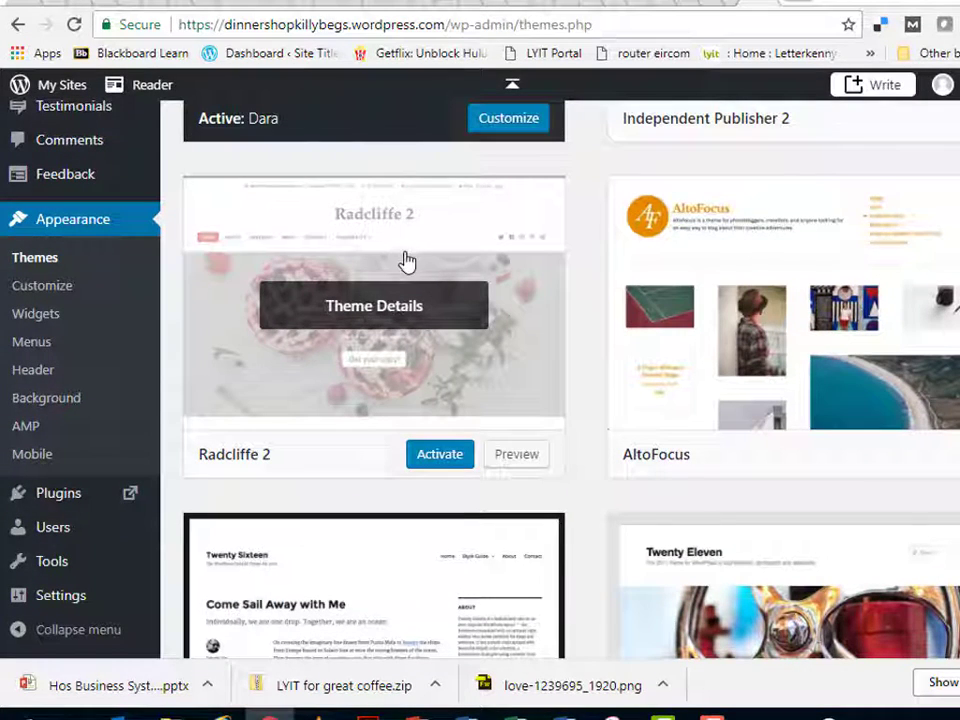
mouse_move(372, 304)
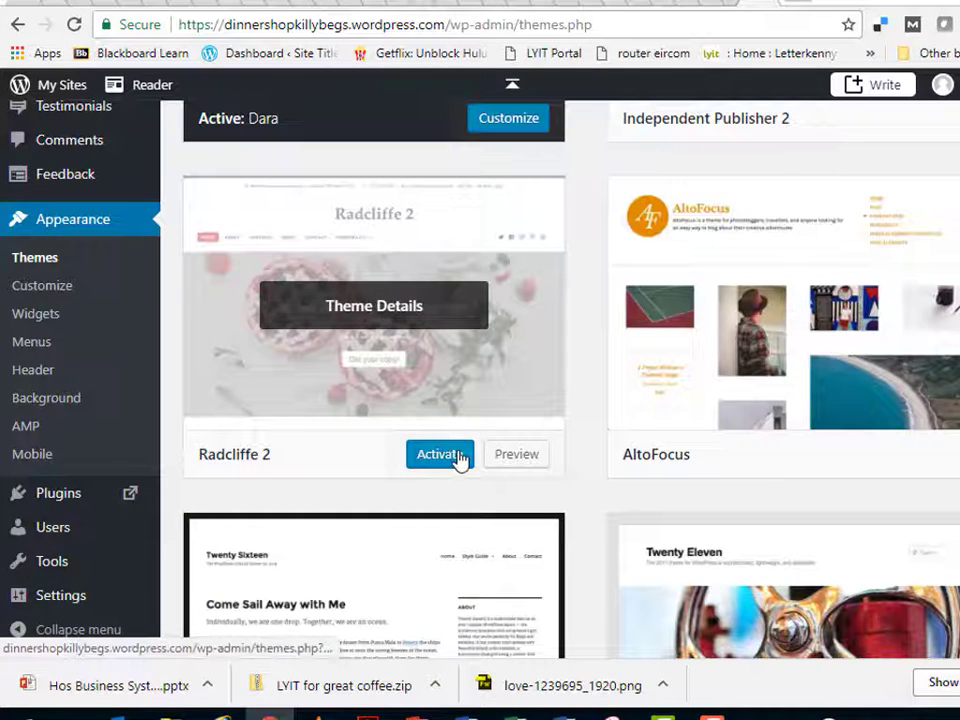
Step: Activate the Radcliffe 2 theme by Anders Norén
left_click(440, 454)
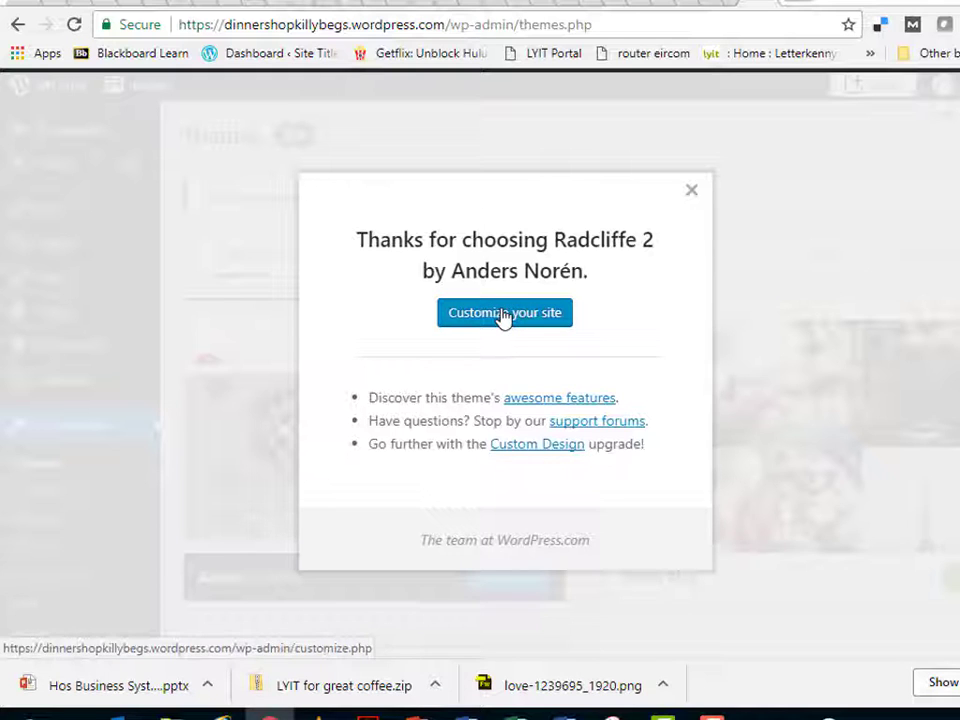
Step: In the customizer's Site Identity, set the site title to 'Deirdre Macnamara'
left_click(504, 312)
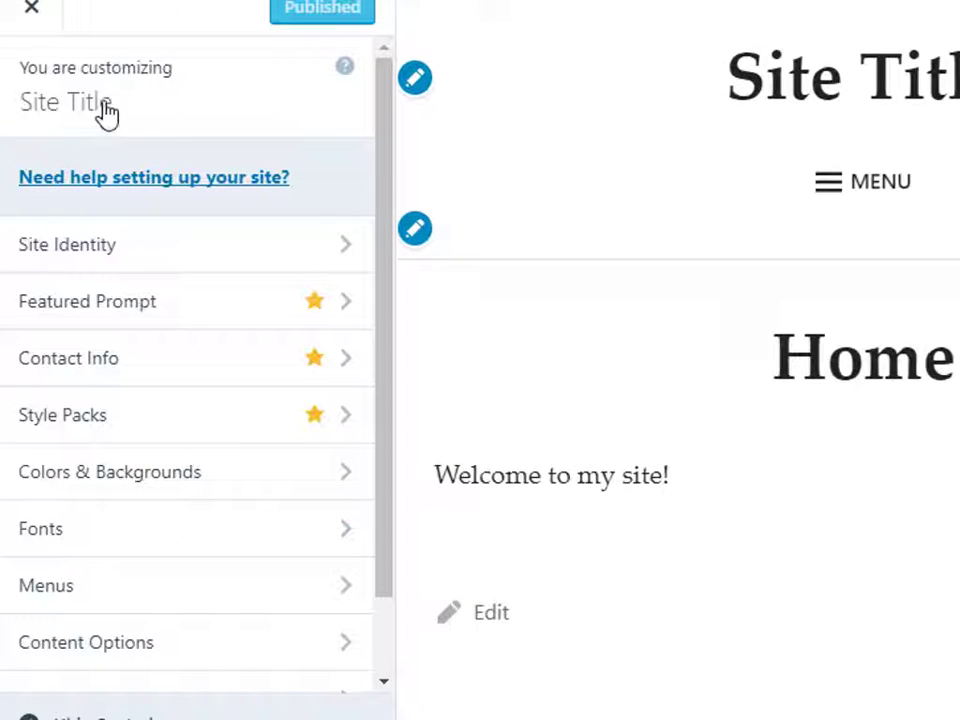
left_click(68, 244)
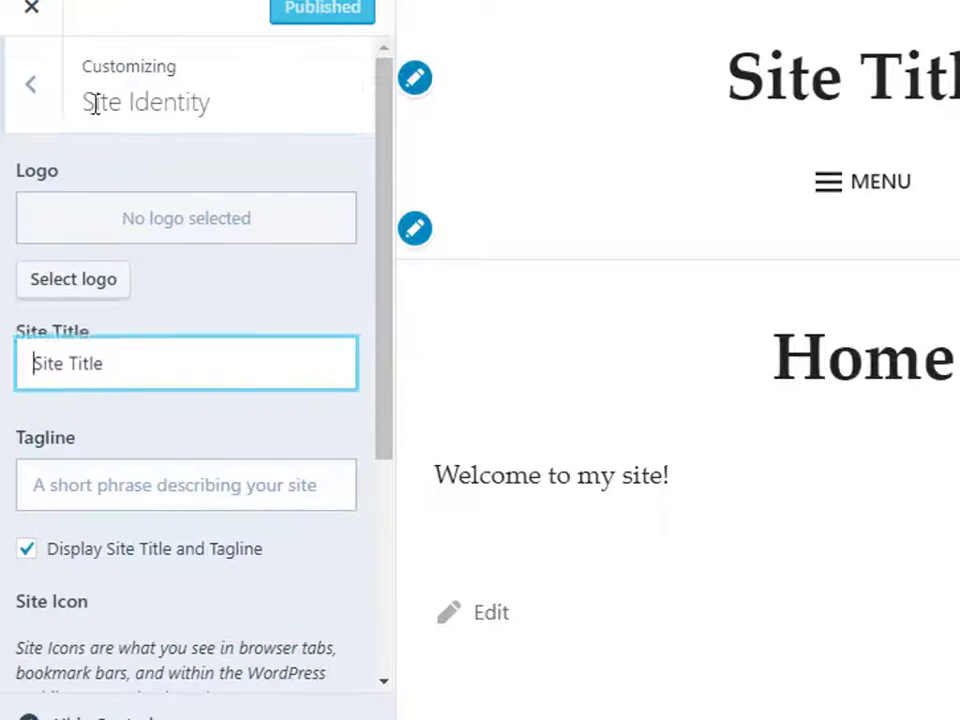
double_click(88, 380)
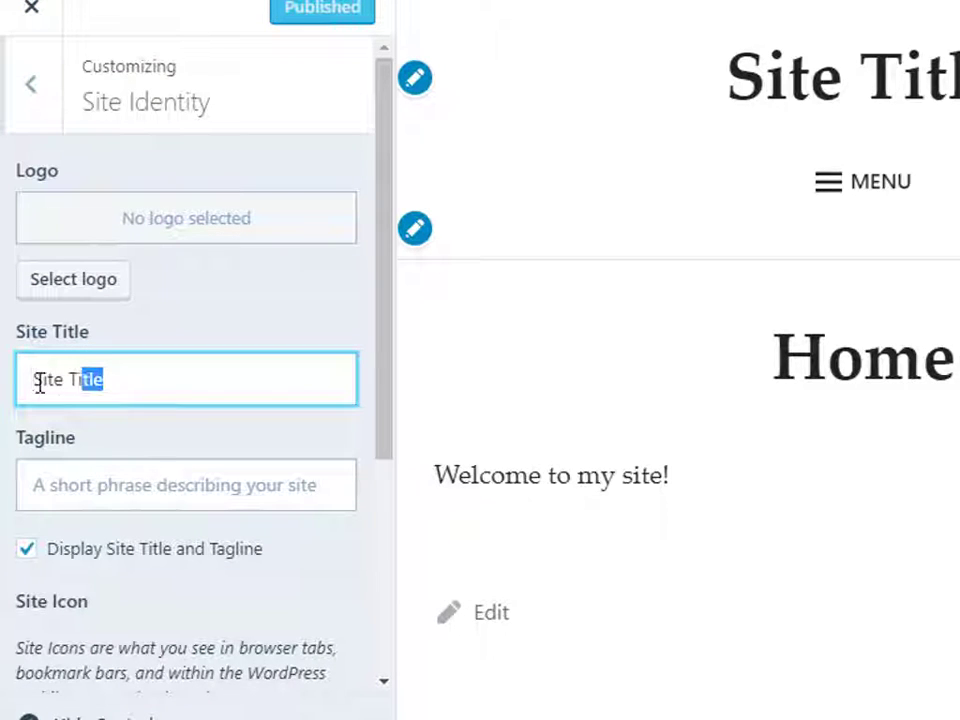
type("Deir")
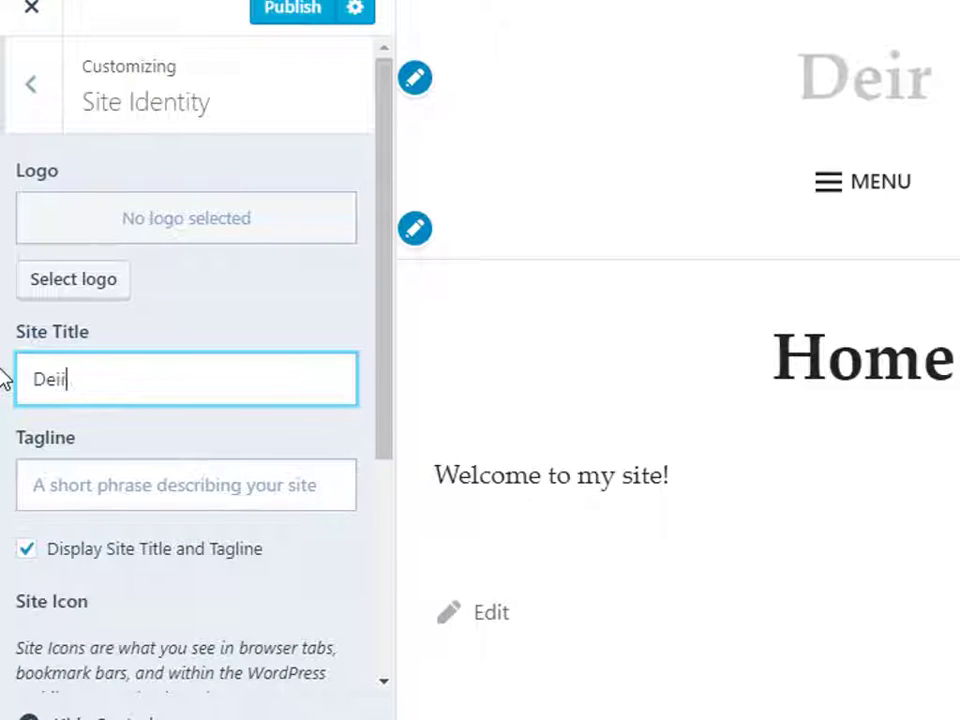
type("rdre Mac")
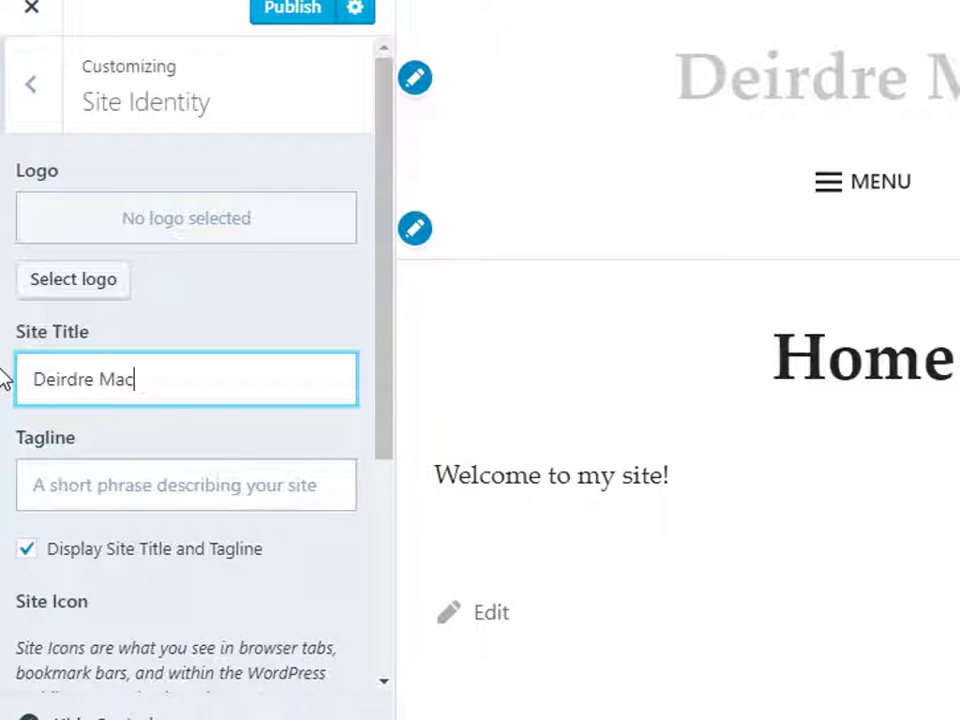
type("namara")
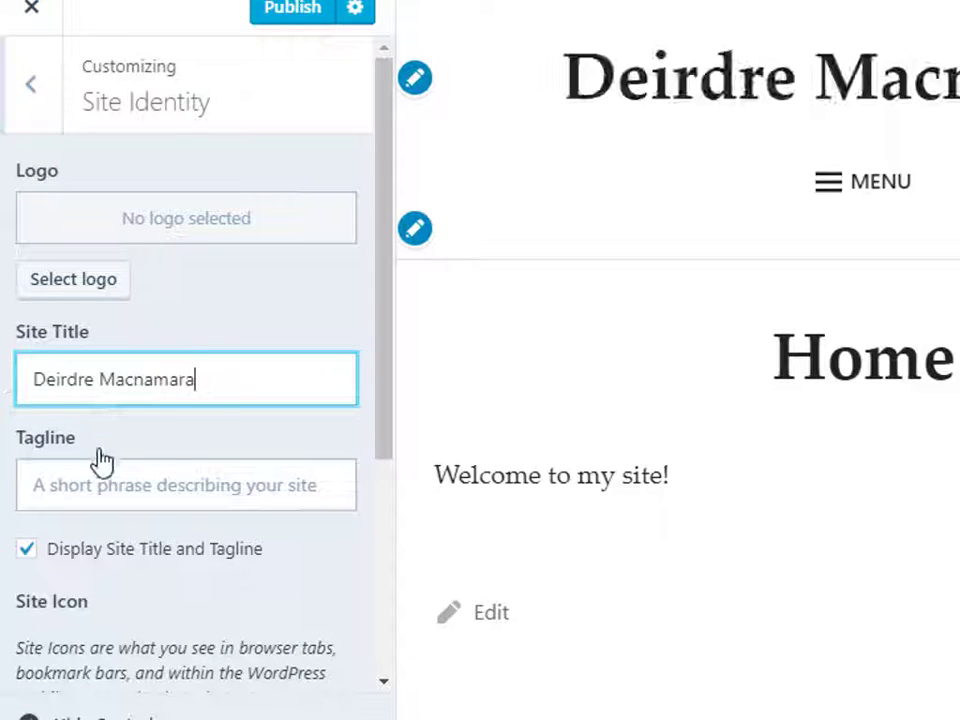
Step: Set the tagline to 'Donegal Education'
left_click(184, 486)
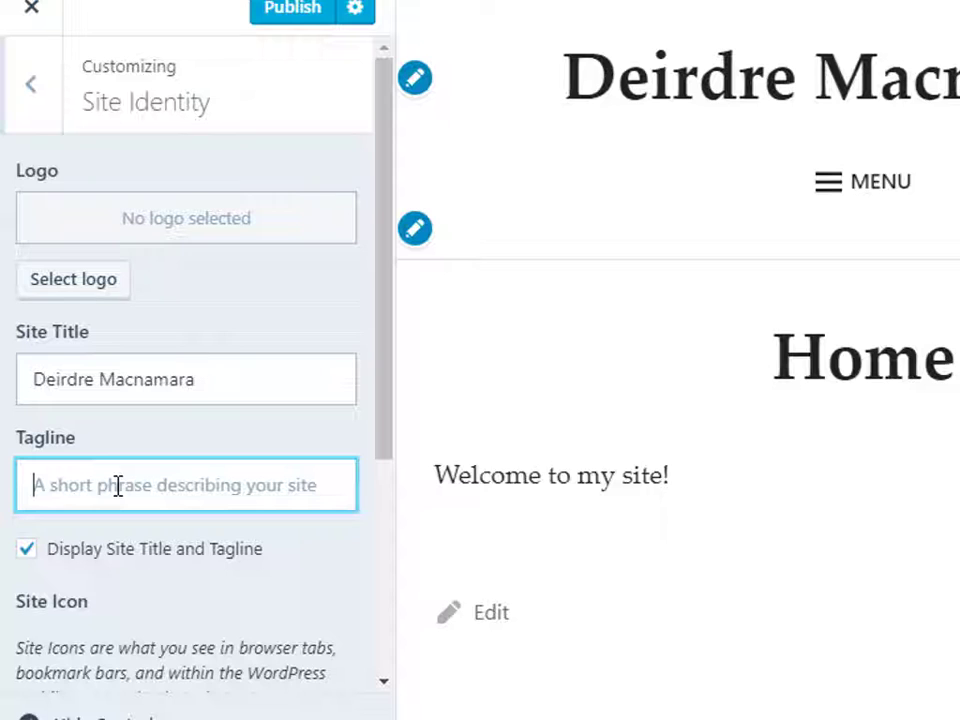
type("Donegal Educa")
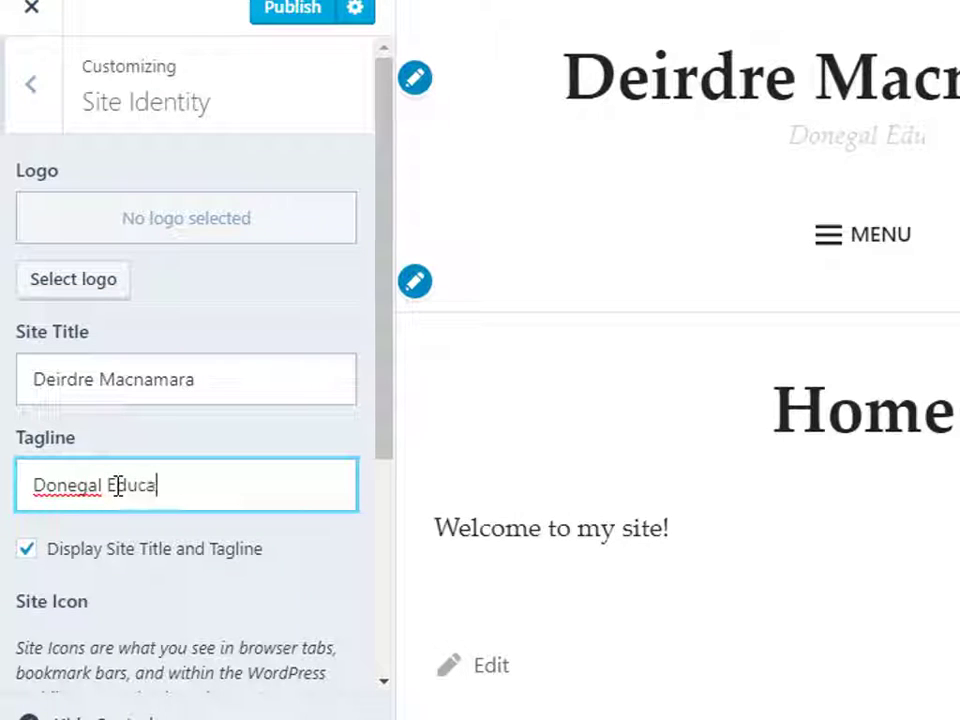
type("tion")
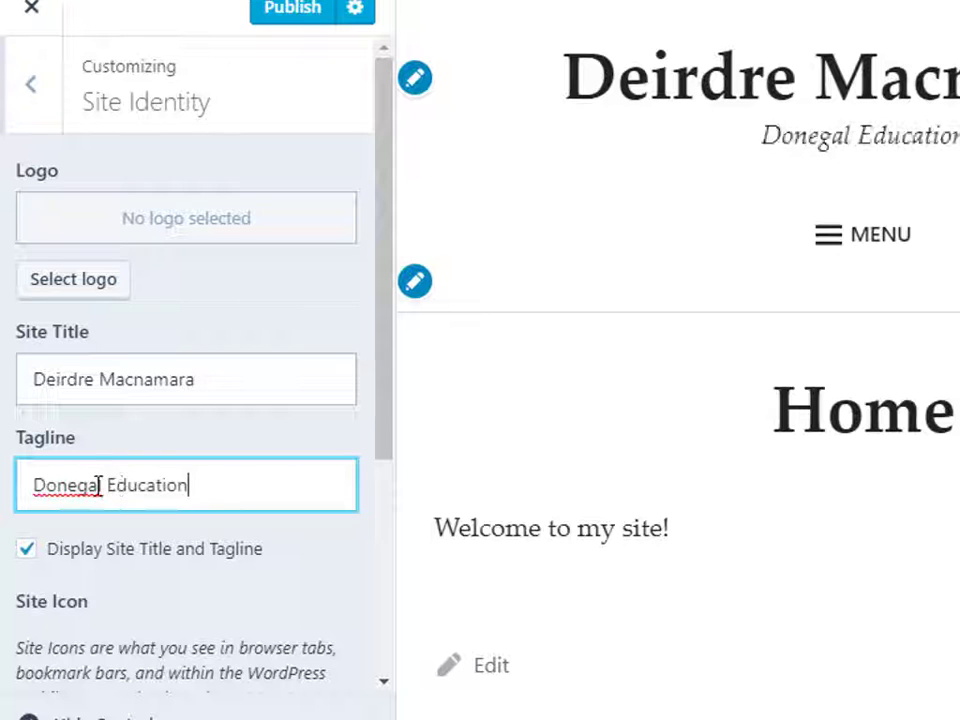
scroll("down", 3)
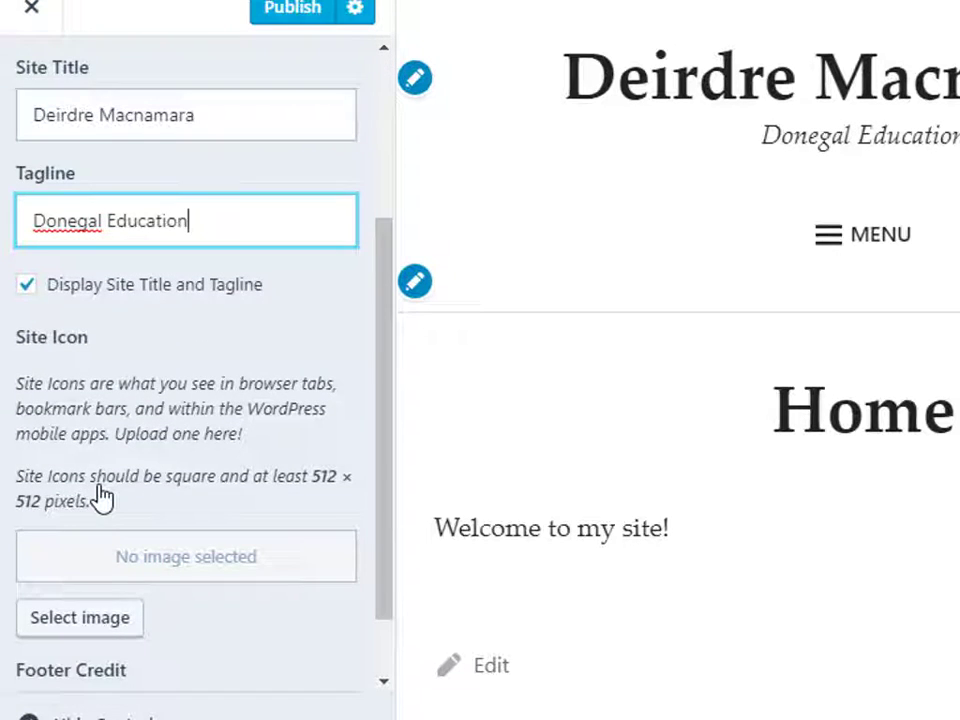
scroll("up", 3)
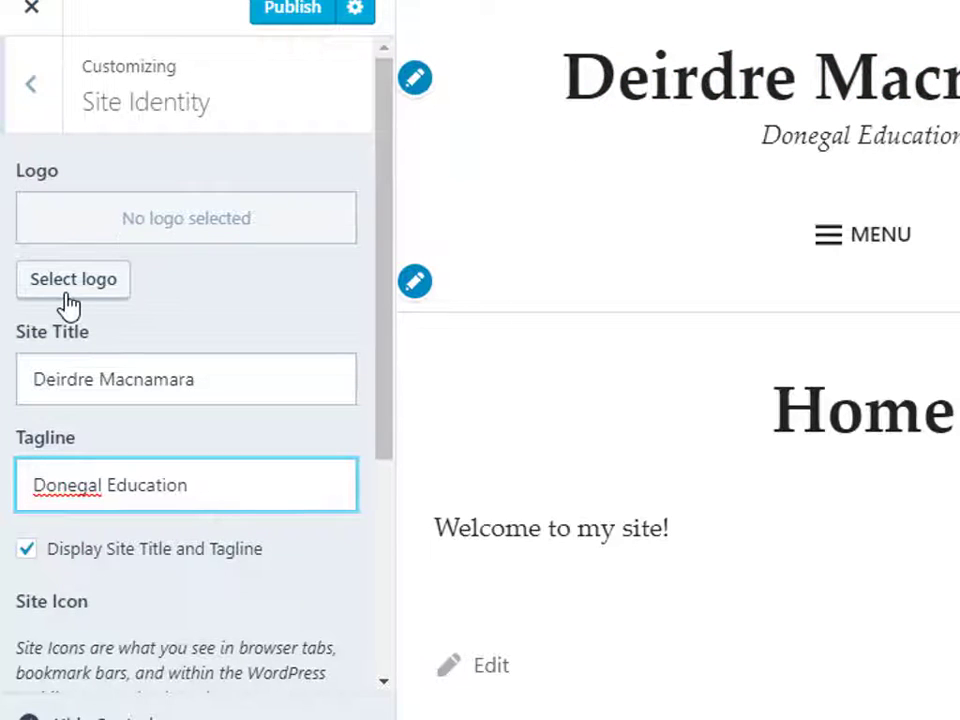
Step: Choose the cocktail picture alabamaslammer.png from the Media Library as the site logo
left_click(72, 280)
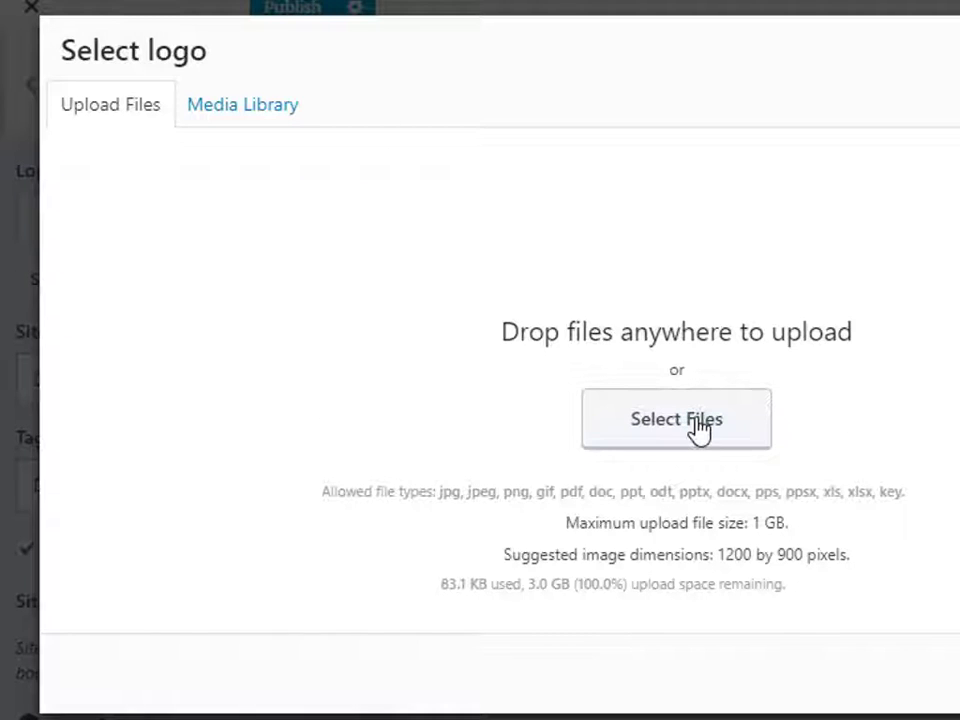
left_click(676, 420)
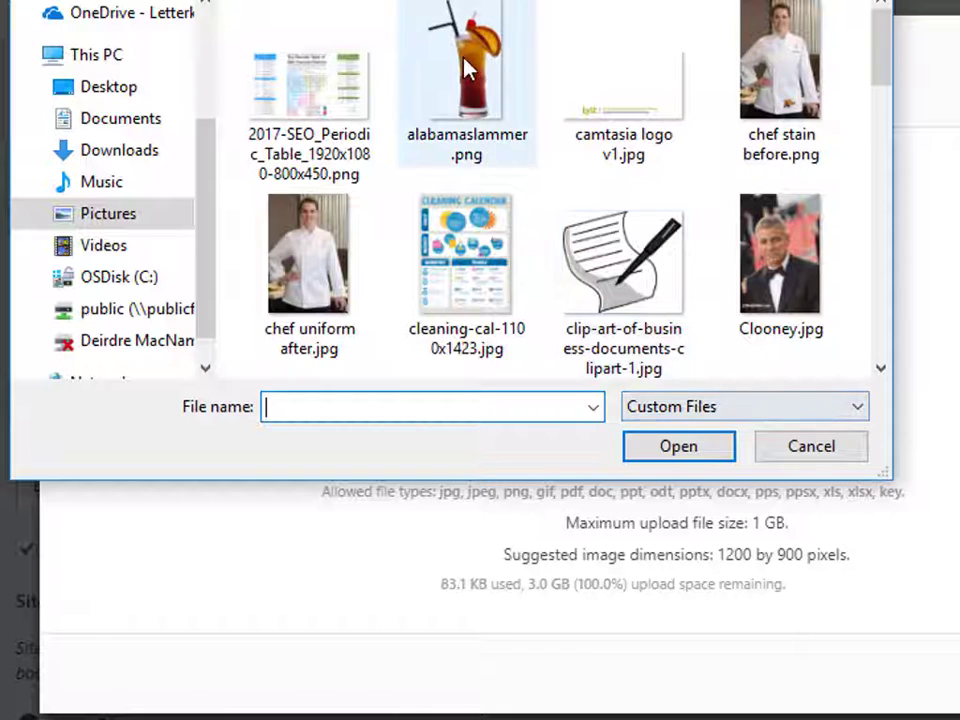
left_click(810, 446)
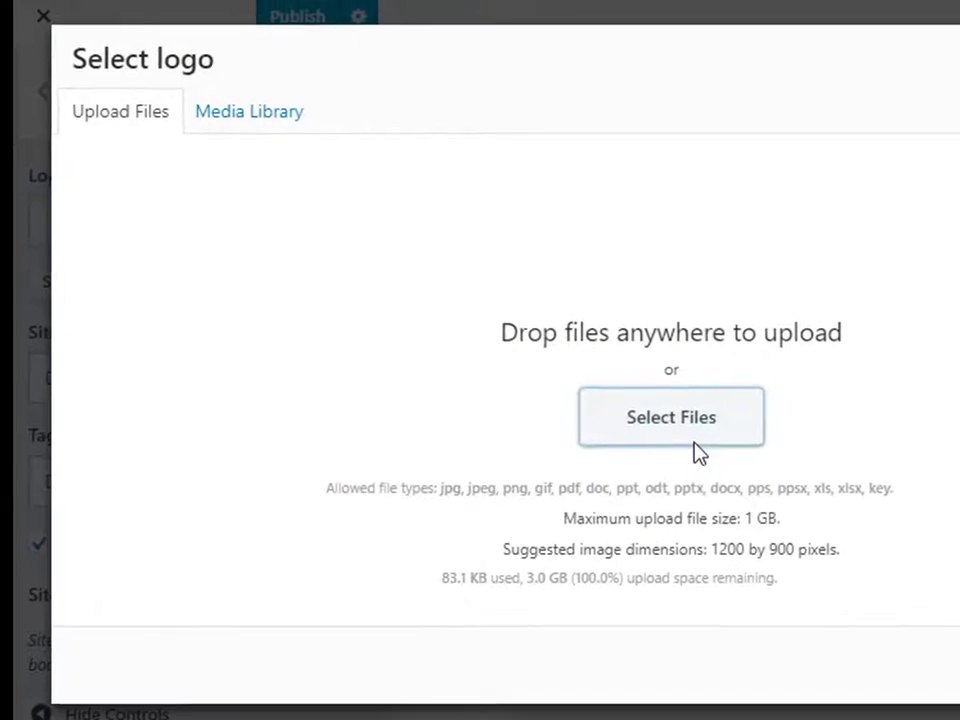
left_click(248, 112)
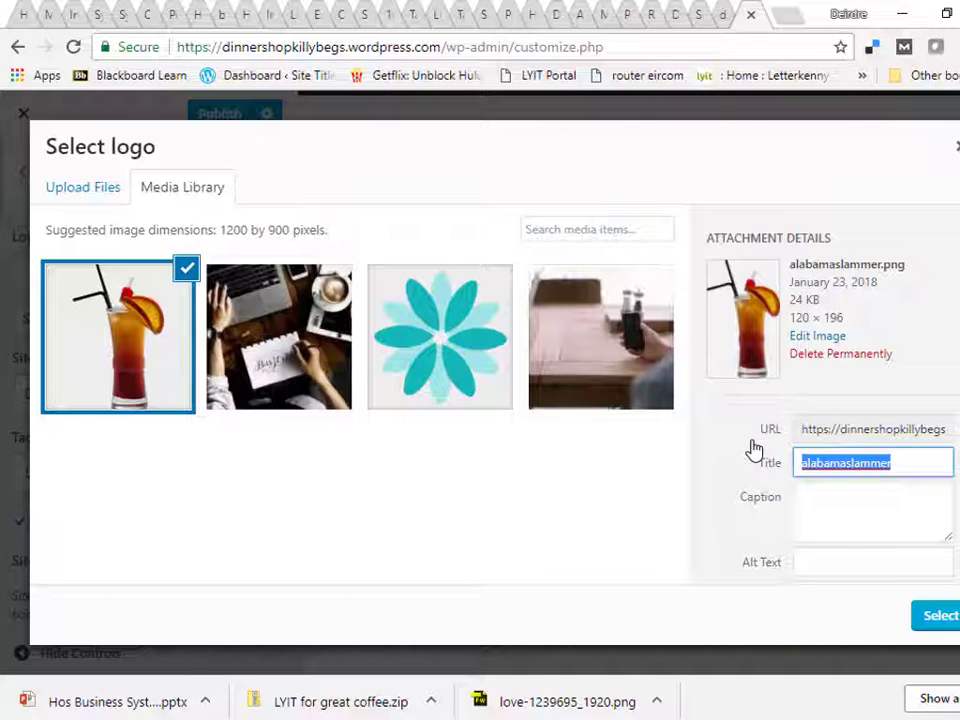
Step: Title the logo image 'DM Logo', crop it and publish the new logo
type("DM")
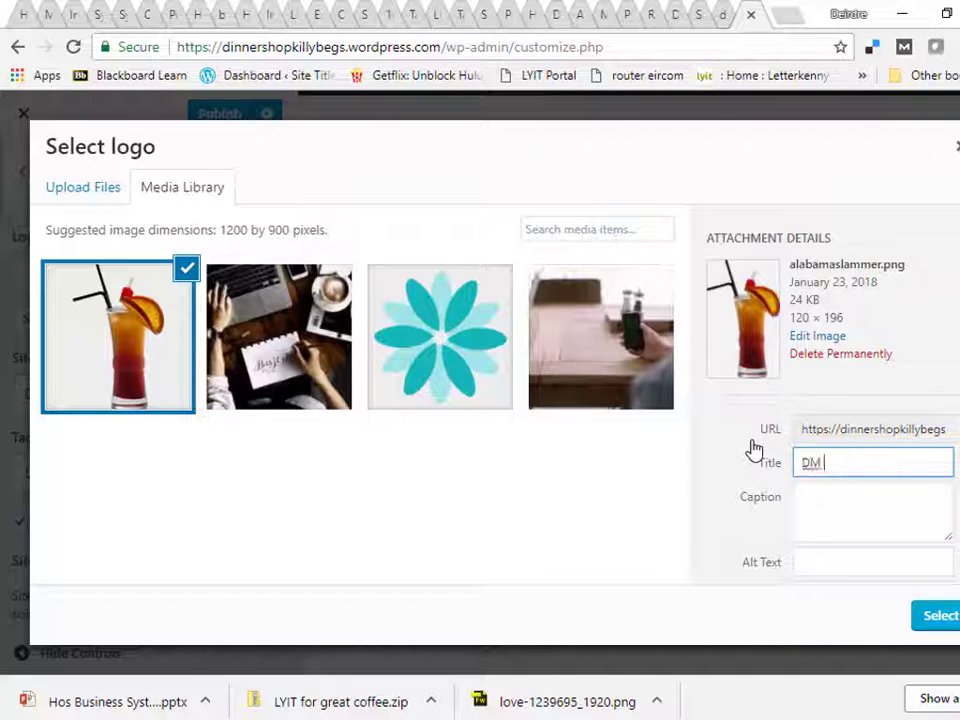
type("Logo")
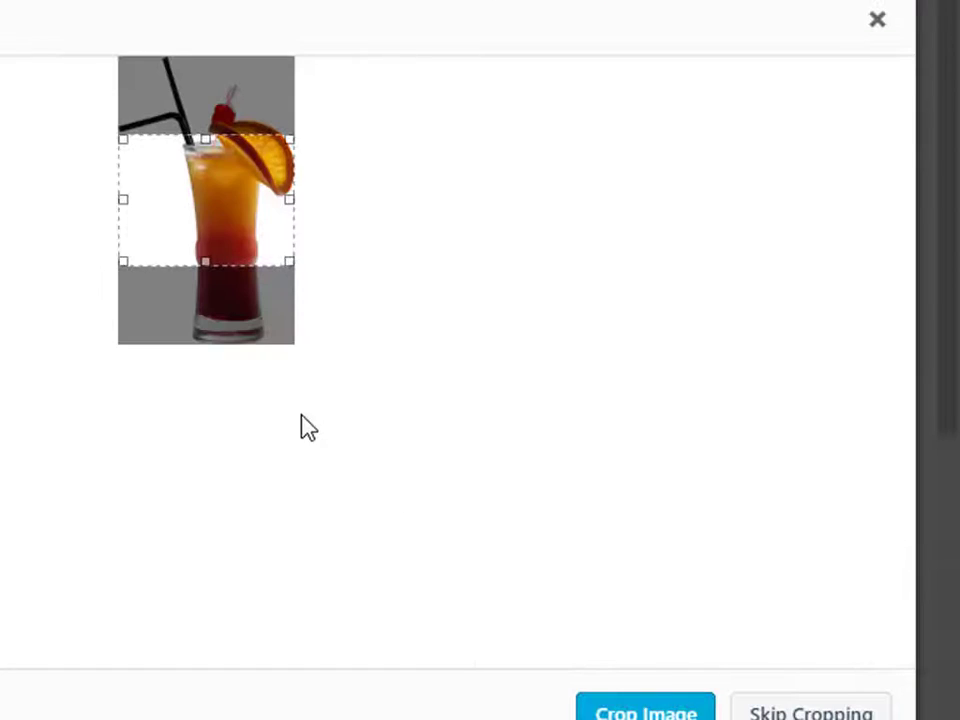
mouse_move(246, 164)
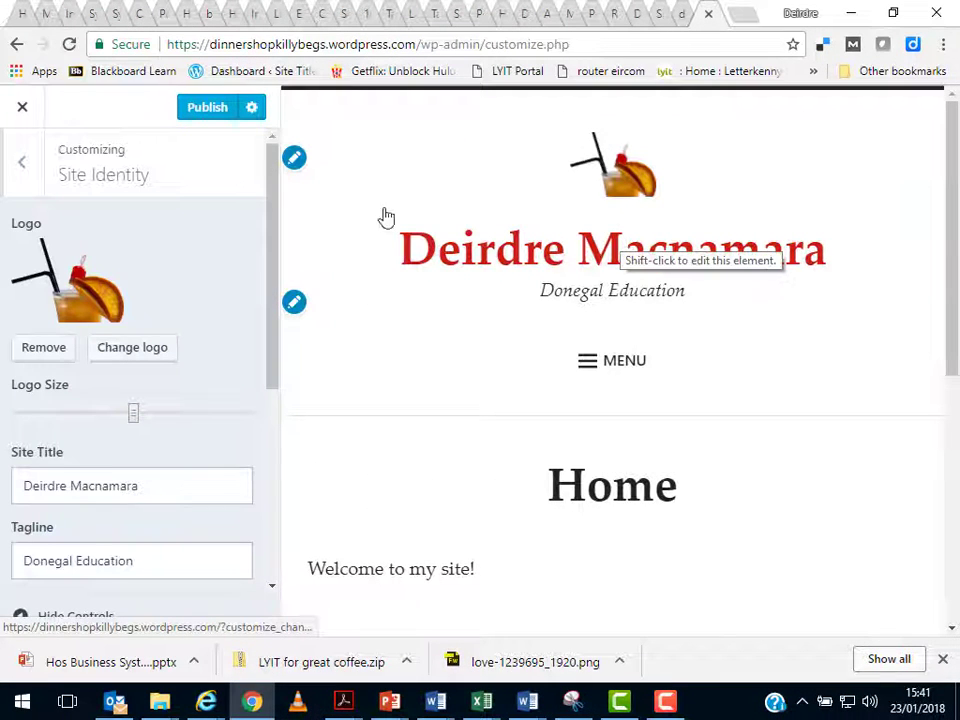
left_click(208, 108)
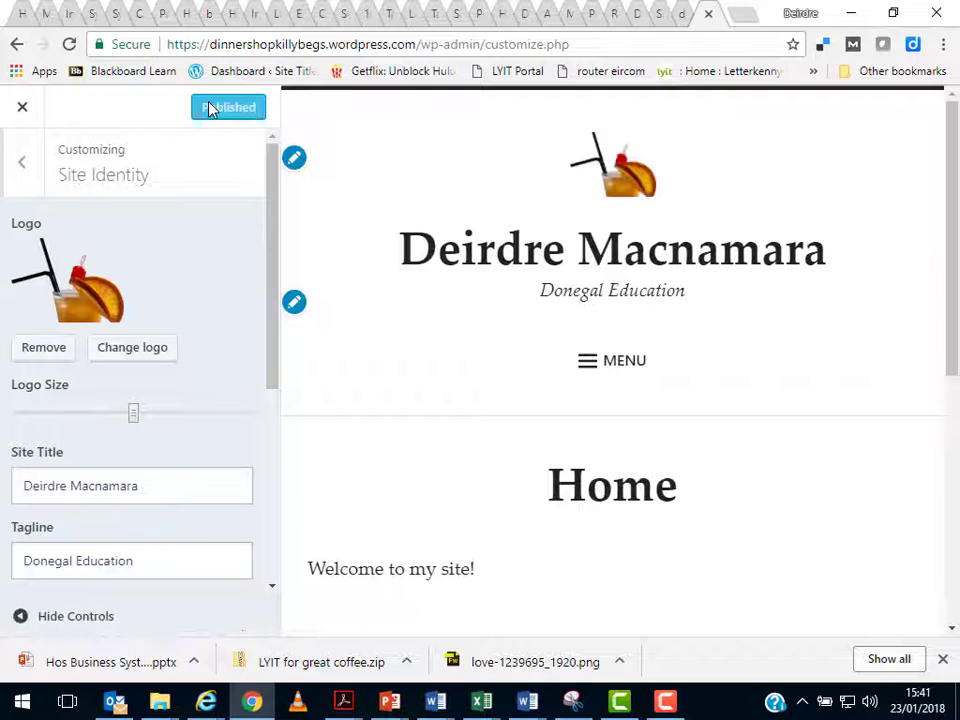
left_click(228, 108)
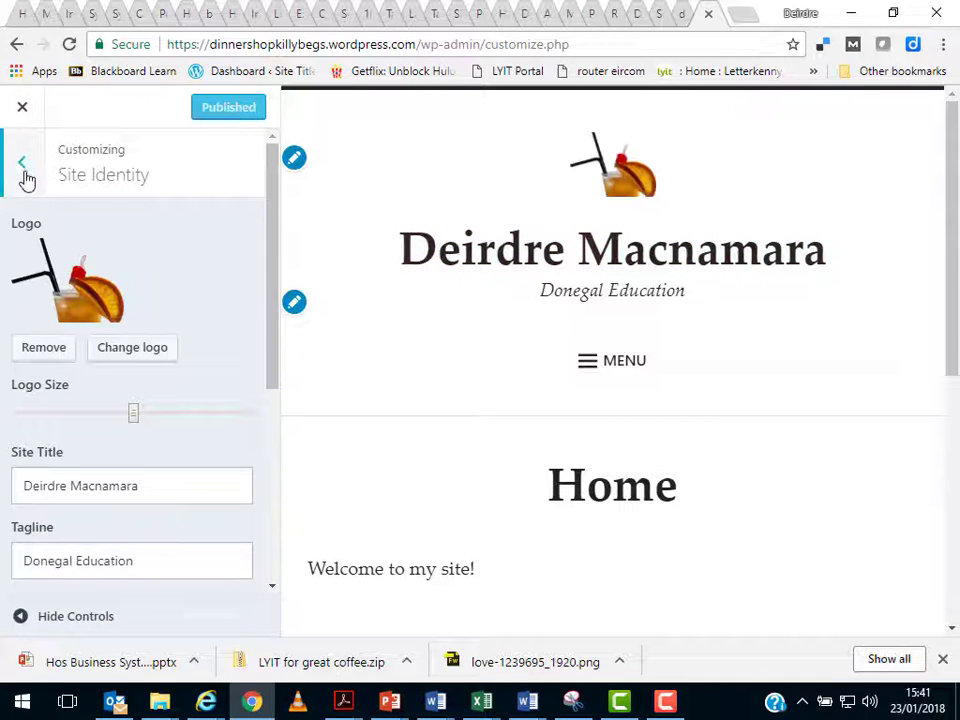
scroll("down", 3)
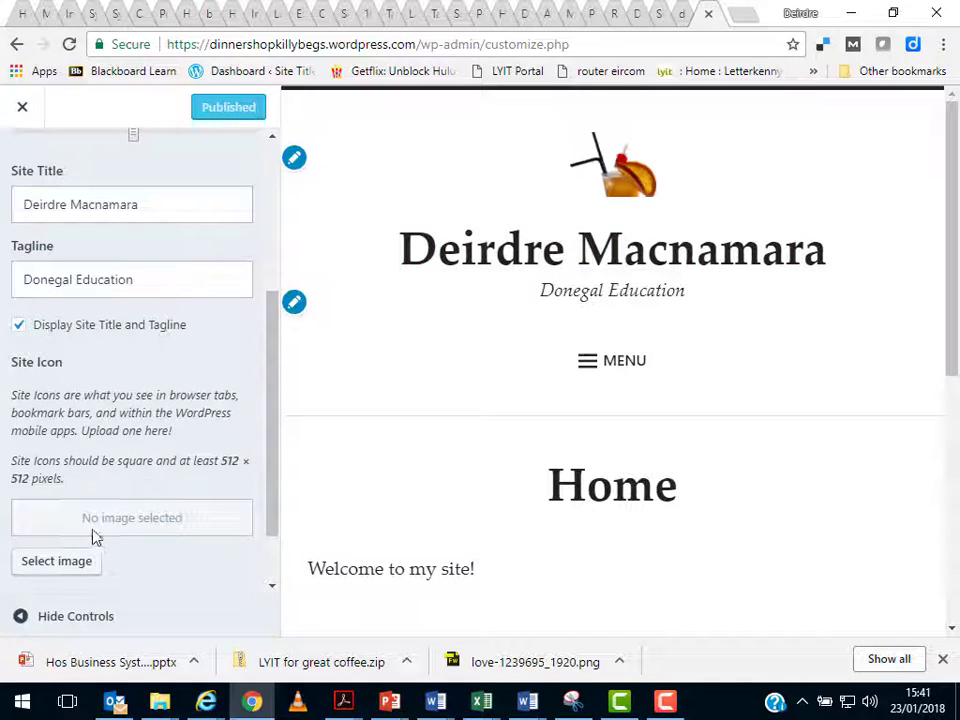
mouse_move(368, 230)
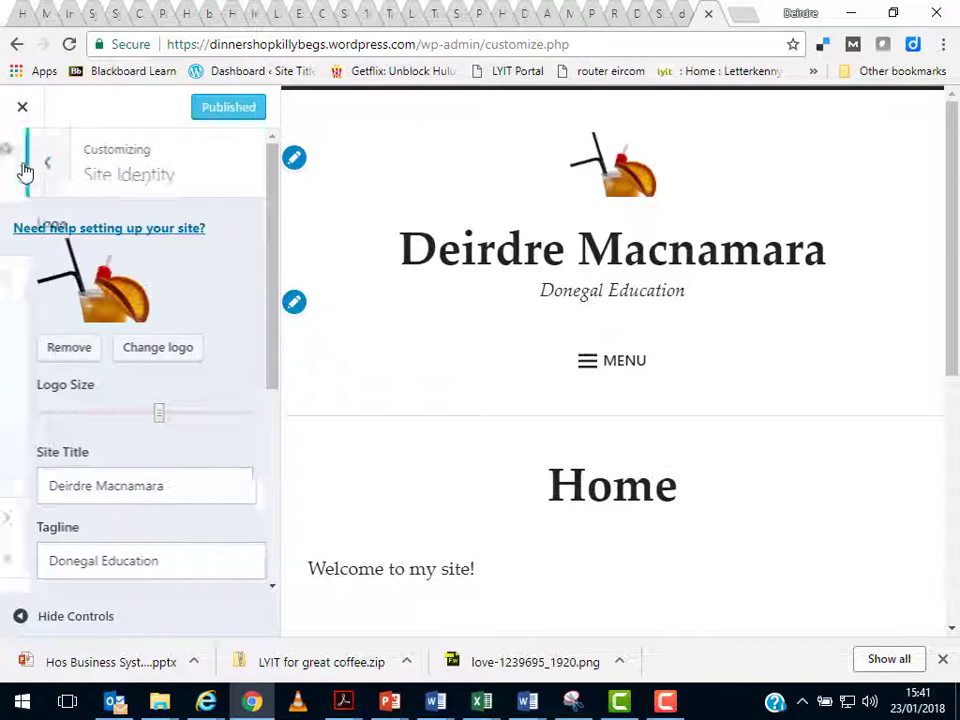
Step: Apply a dark featured colour palette from Colors & Backgrounds, trying a second dark one
left_click(48, 162)
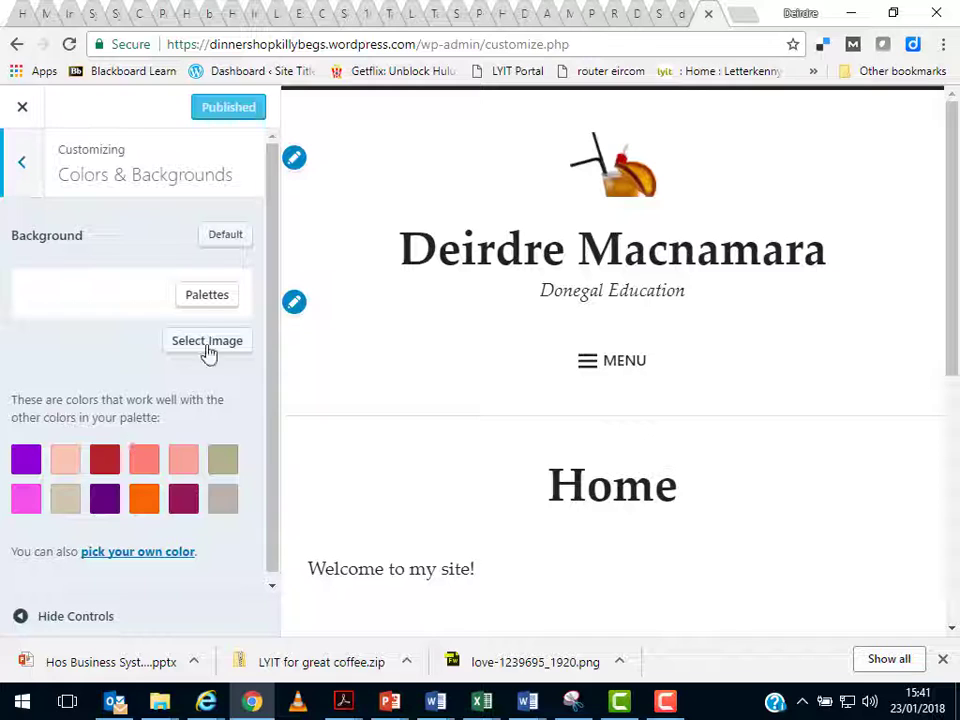
left_click(208, 294)
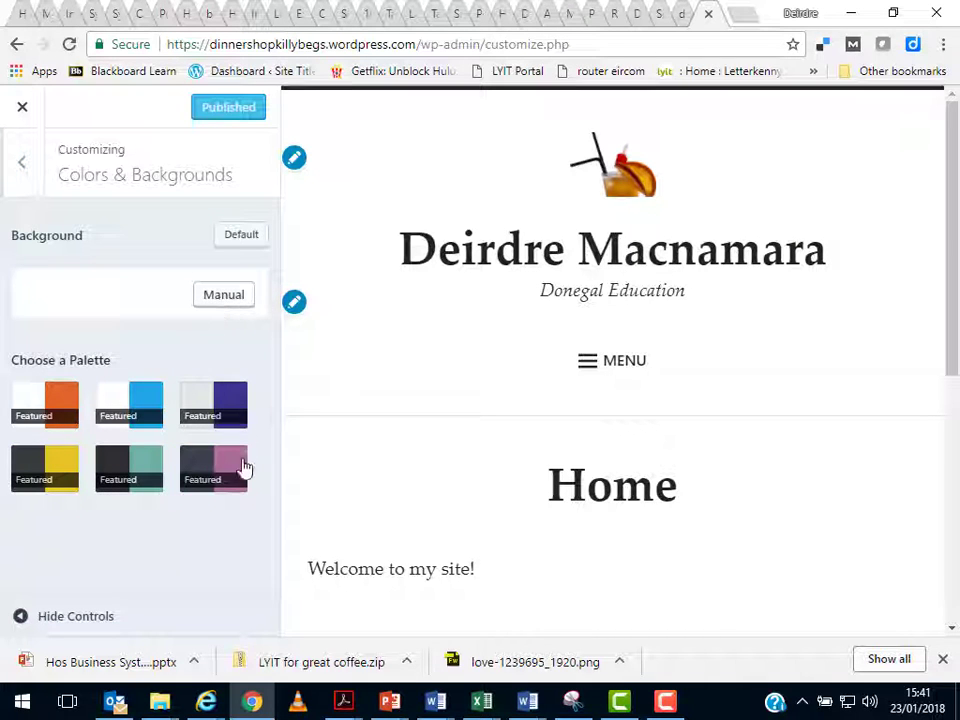
left_click(212, 468)
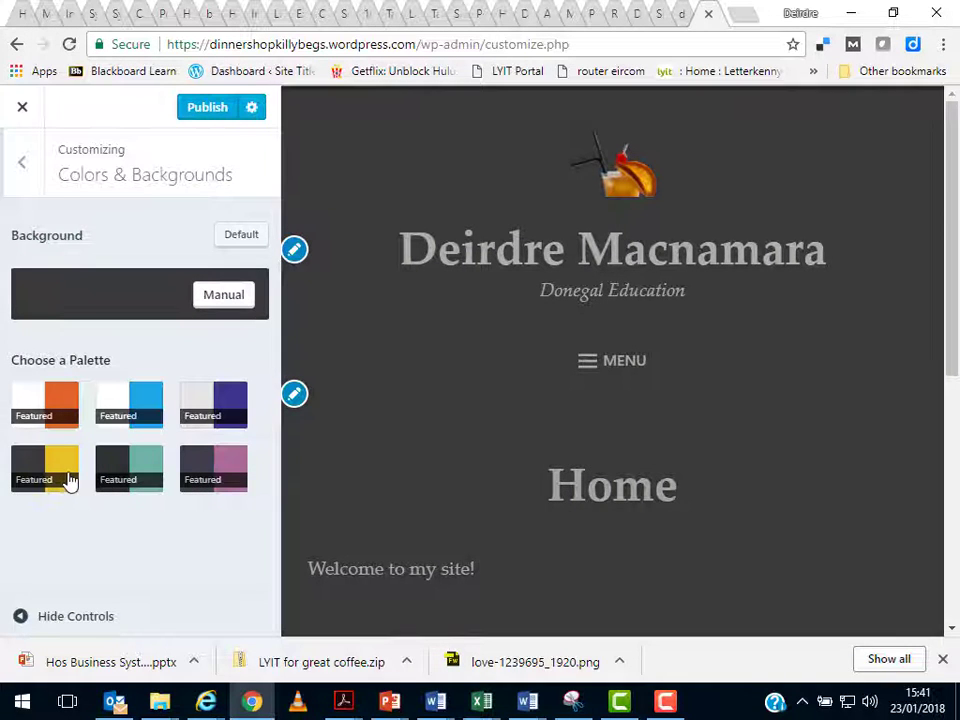
left_click(128, 404)
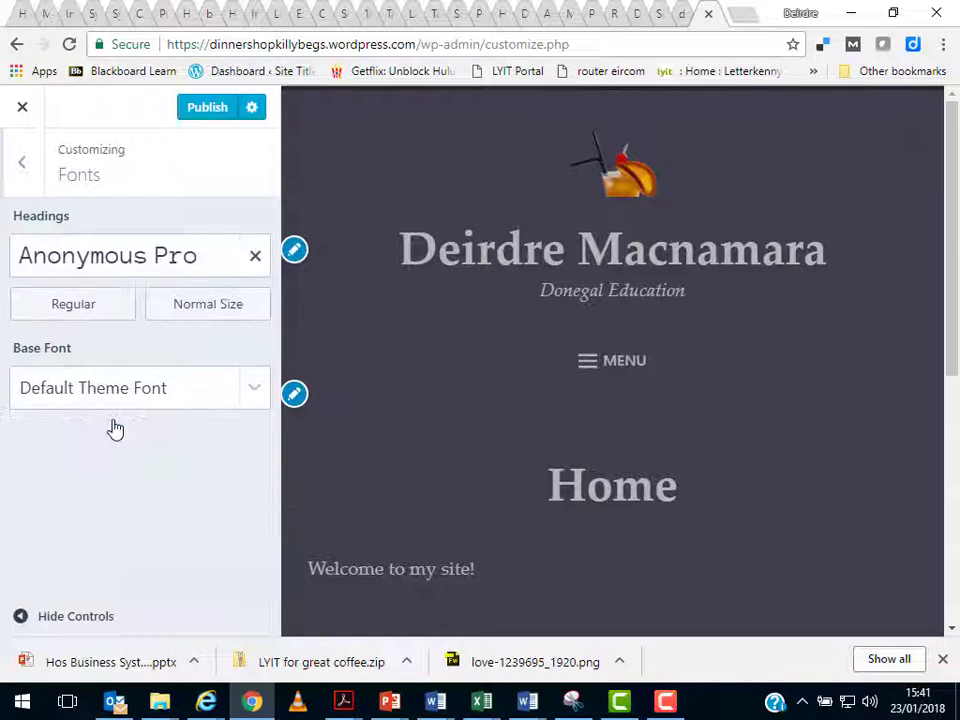
Step: Set headings to Anonymous Pro and base font to Alegreya Sans, then publish
left_click(72, 304)
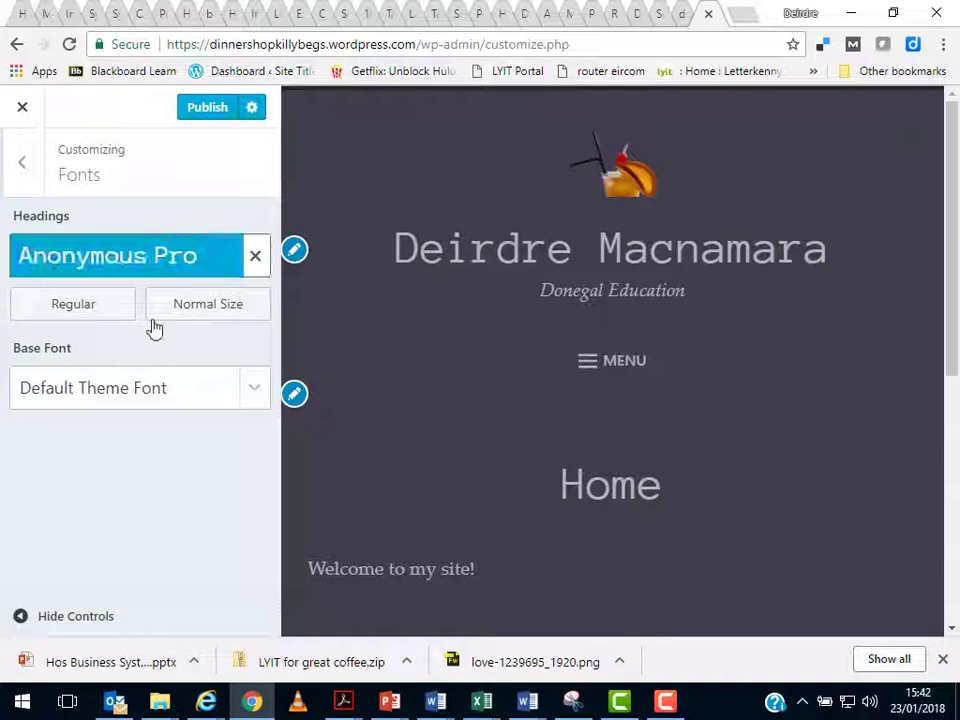
left_click(140, 256)
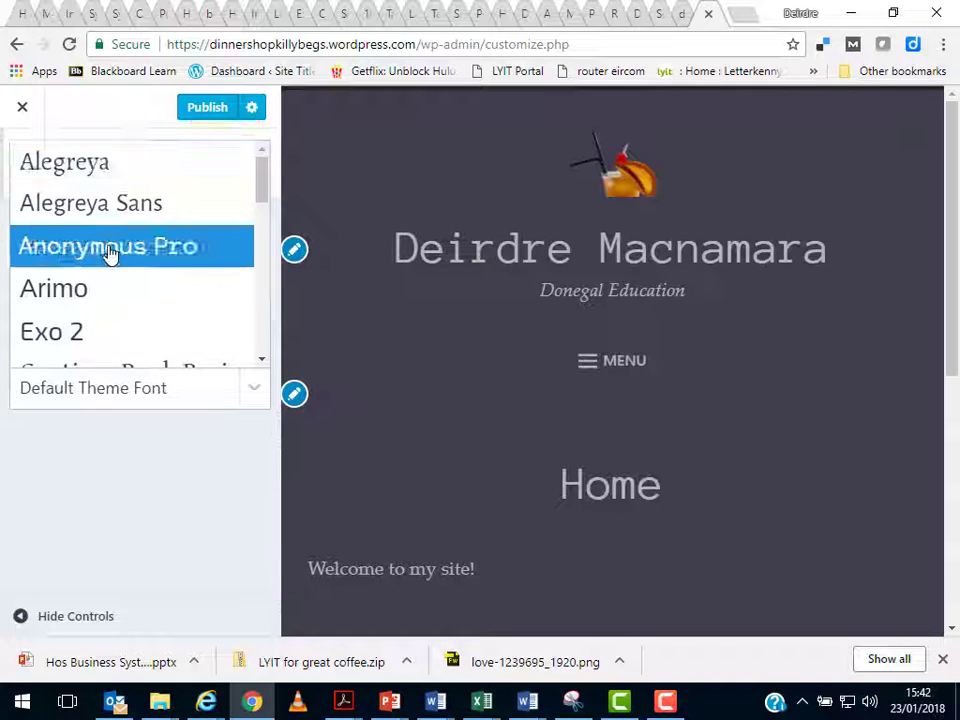
left_click(108, 244)
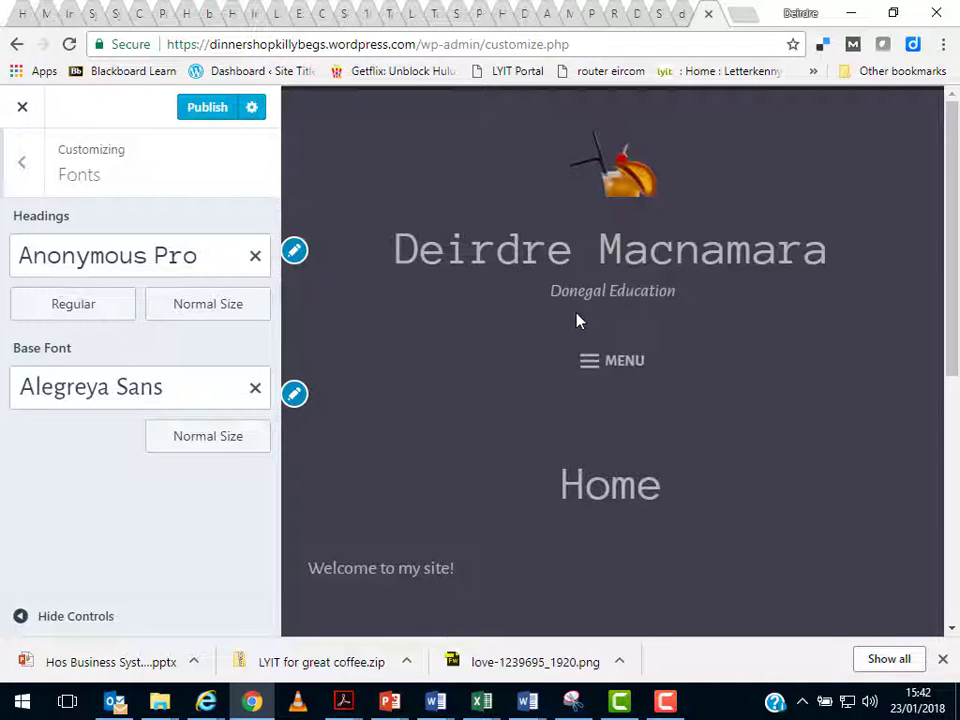
left_click(208, 108)
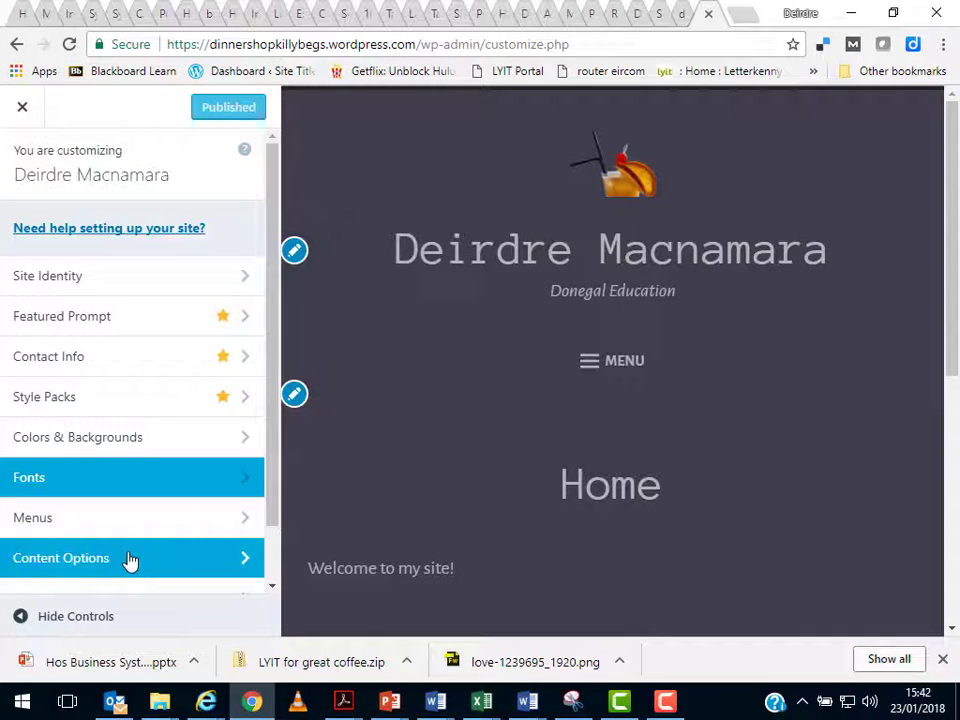
Step: Glance at Menus, then close the Customizer back to the dashboard Themes page
left_click(32, 516)
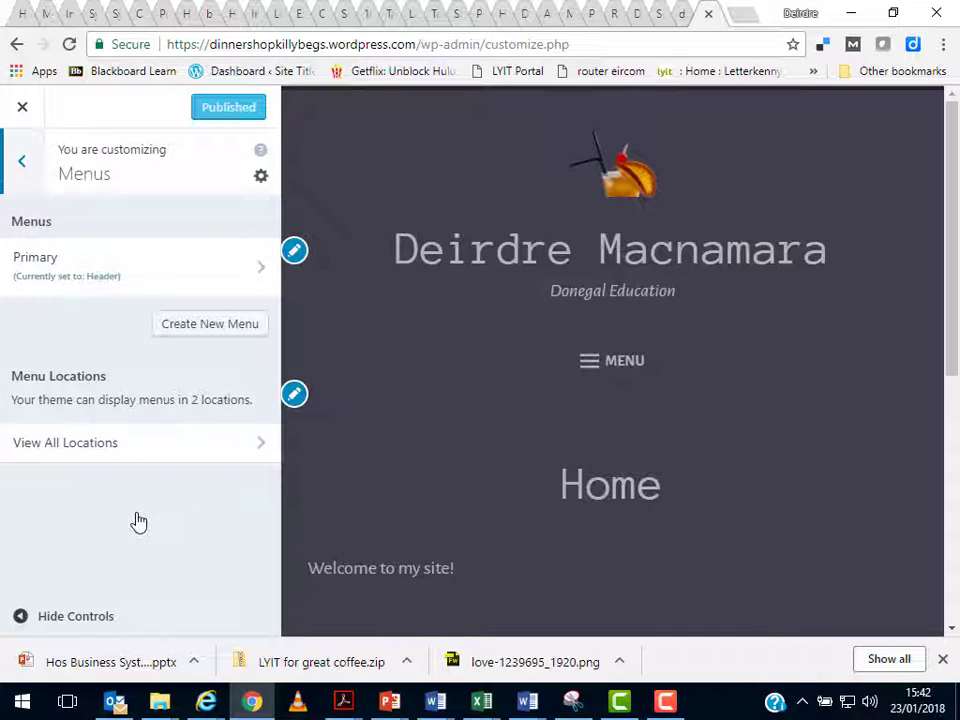
mouse_move(42, 136)
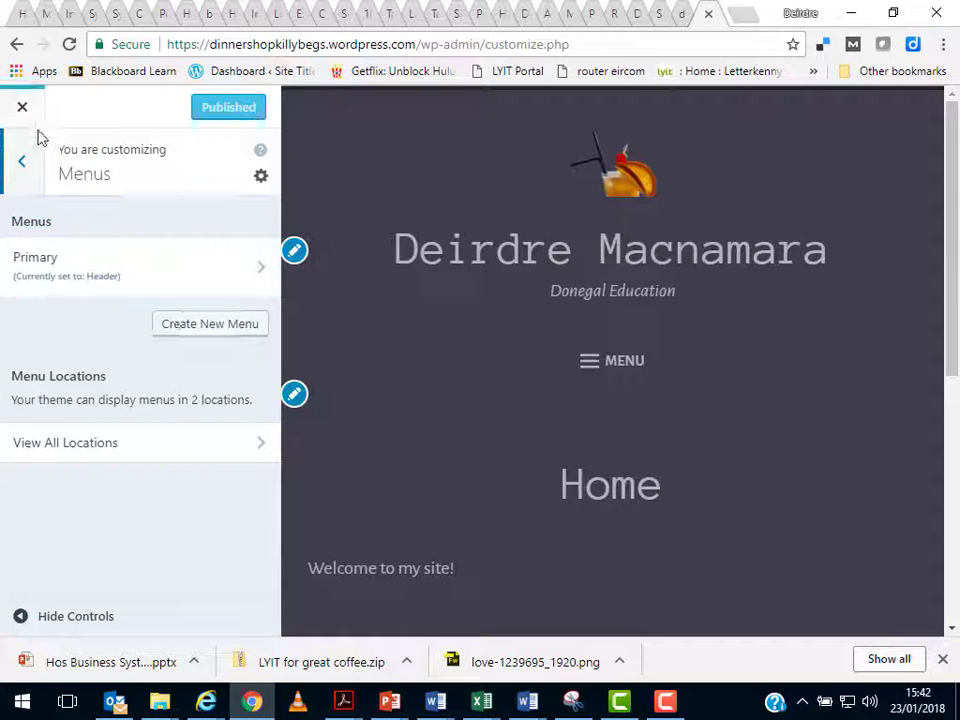
left_click(22, 160)
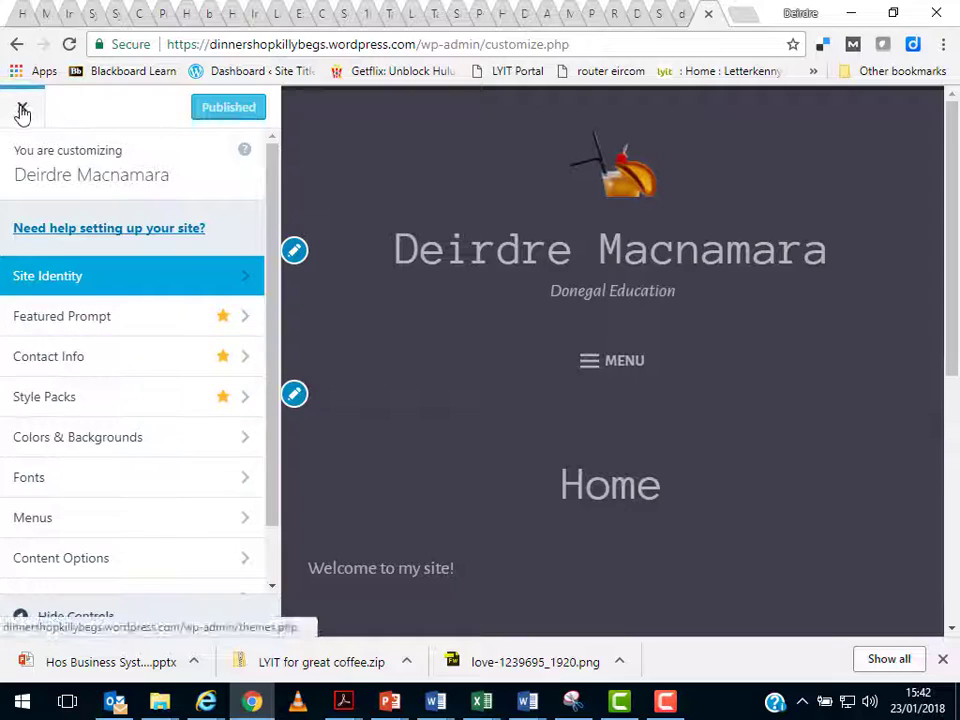
left_click(22, 108)
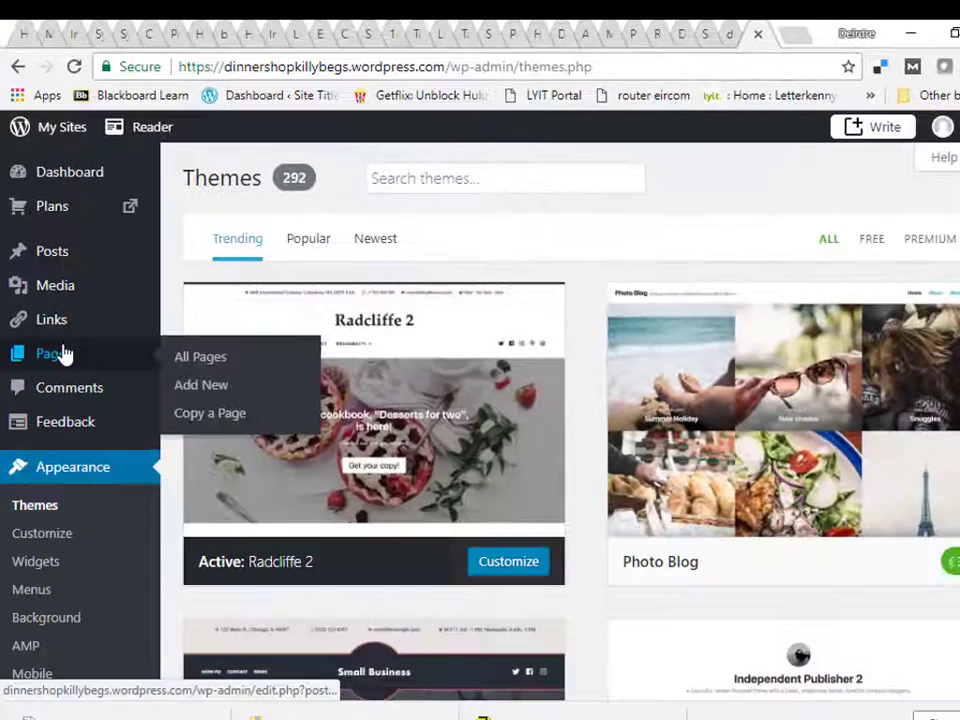
Step: Edit the Home page and sign the welcome line with 'From Deirdre'
left_click(200, 356)
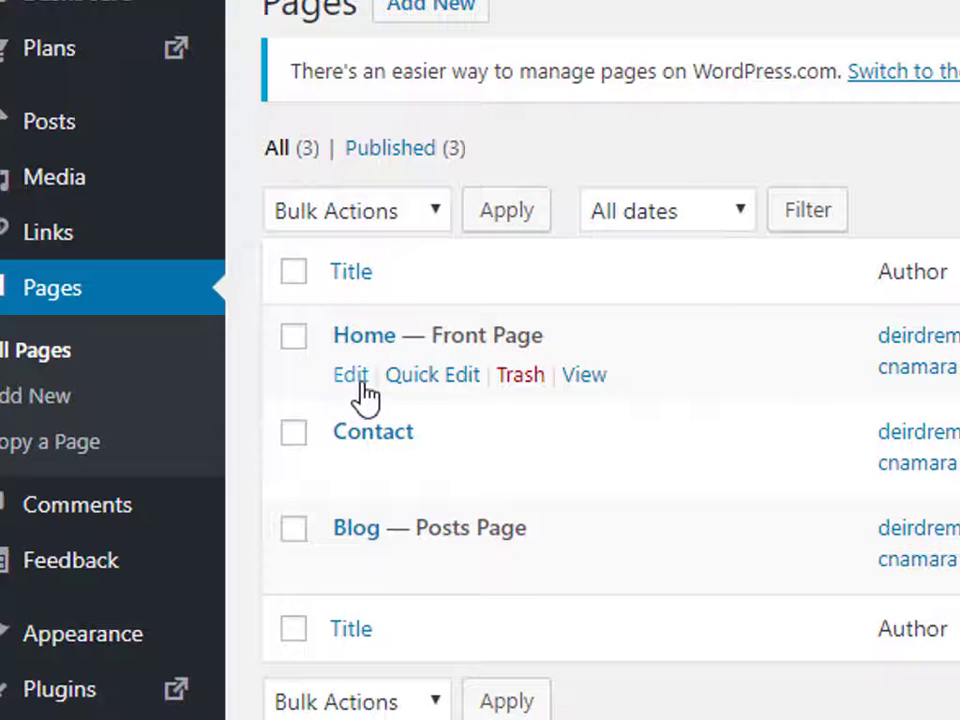
left_click(350, 374)
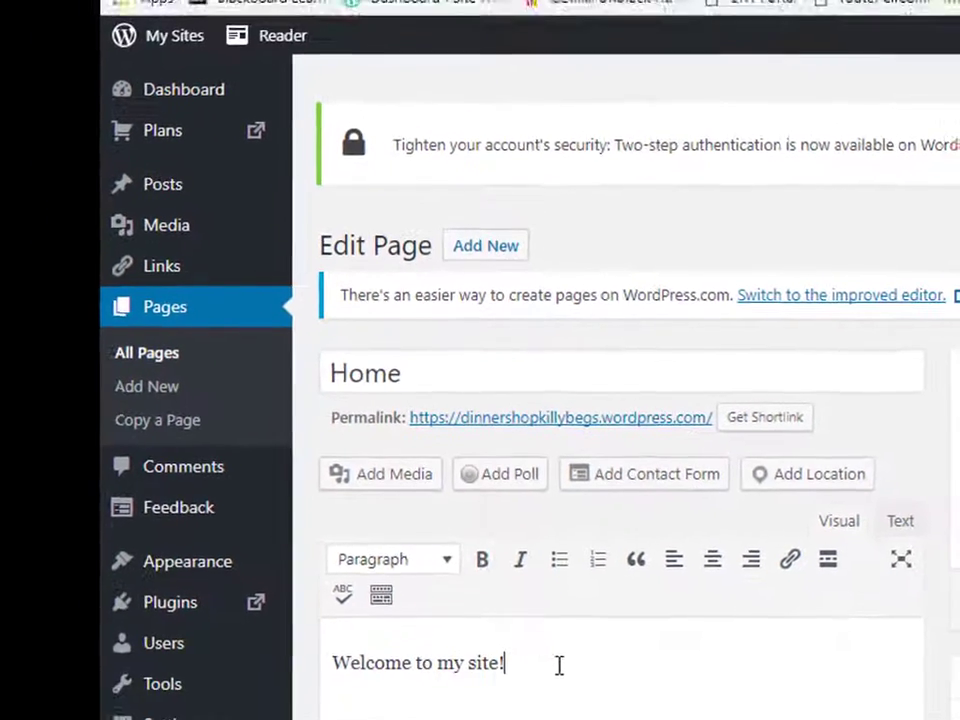
type("Deird")
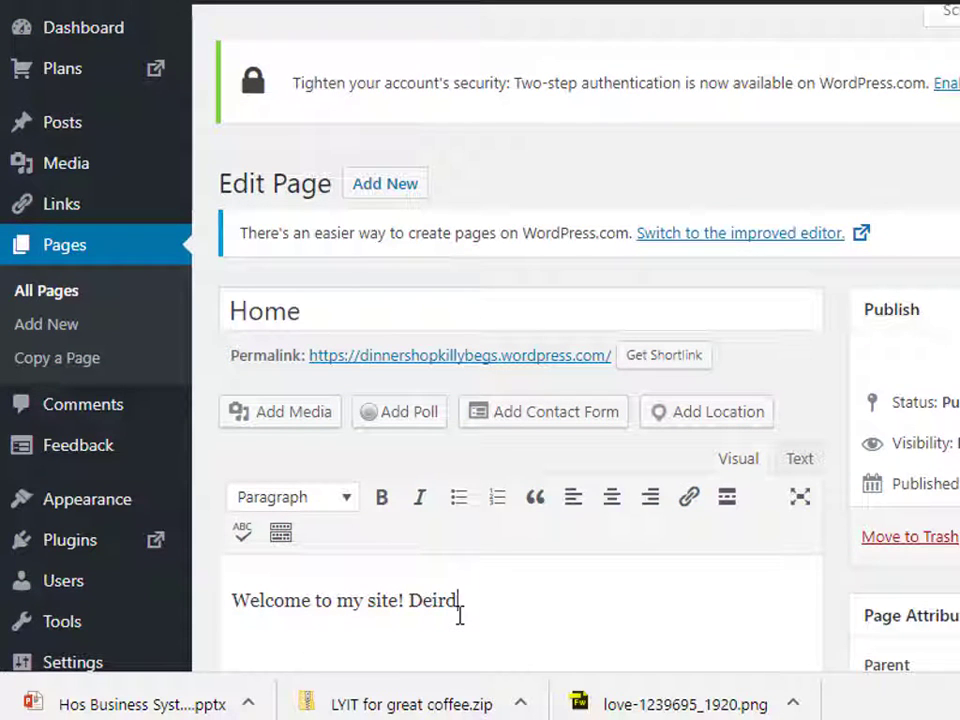
type("re")
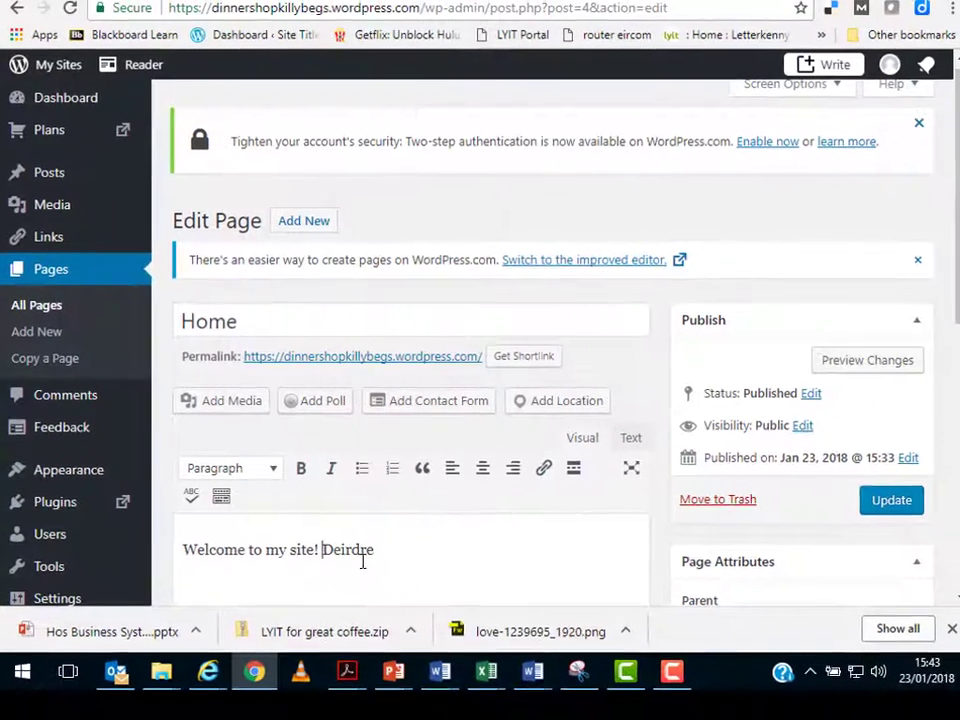
type("From")
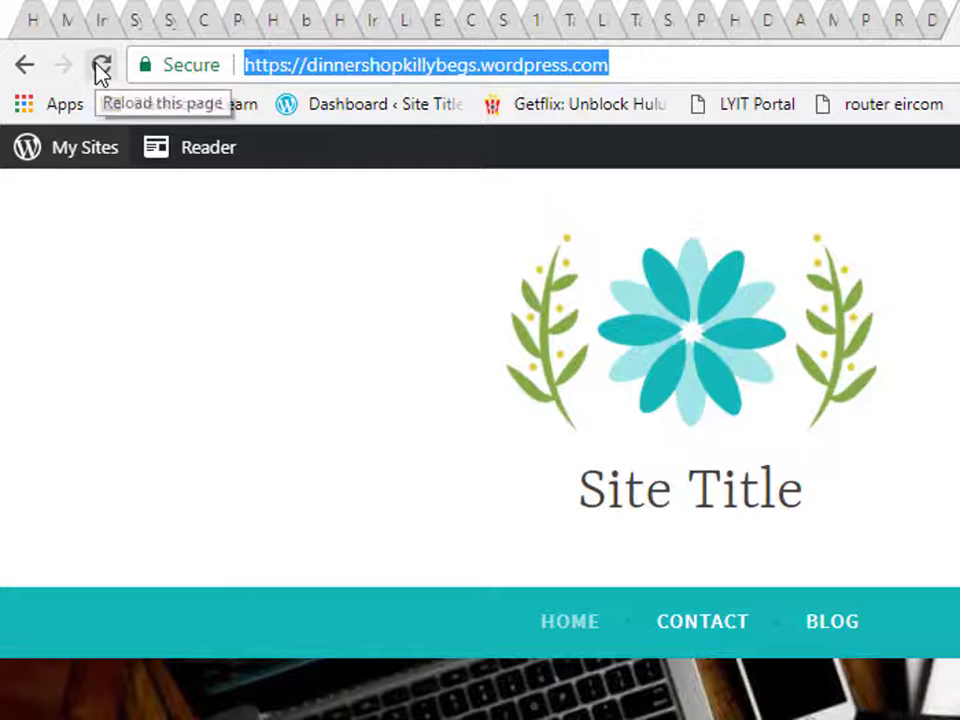
Step: Reload the live site to check the signed welcome line, then reopen Home in the editor
left_click(100, 64)
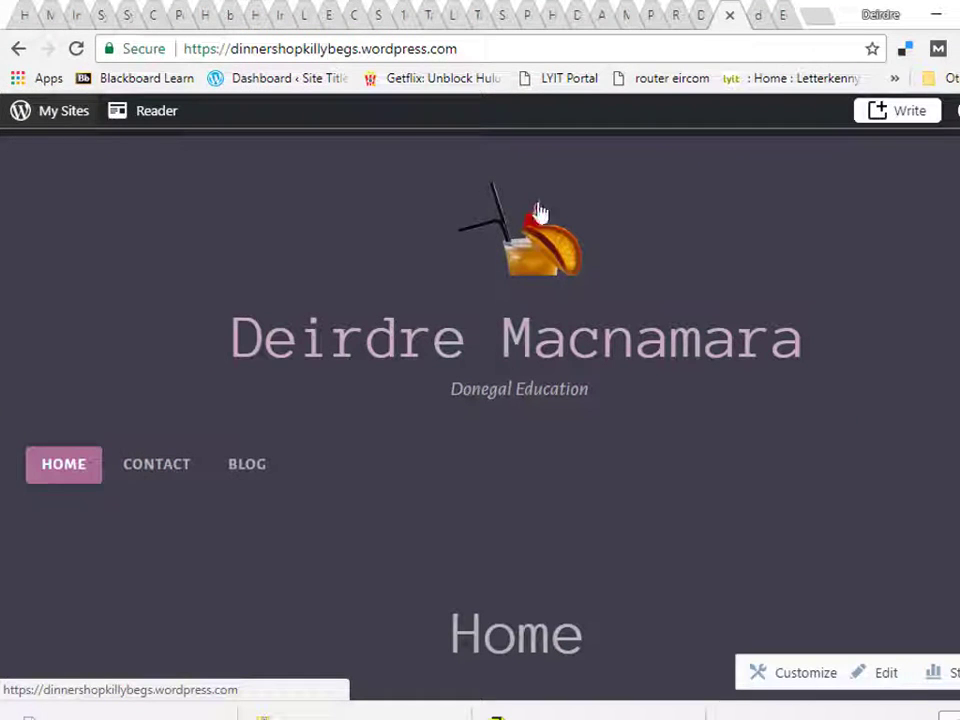
scroll("down", 3)
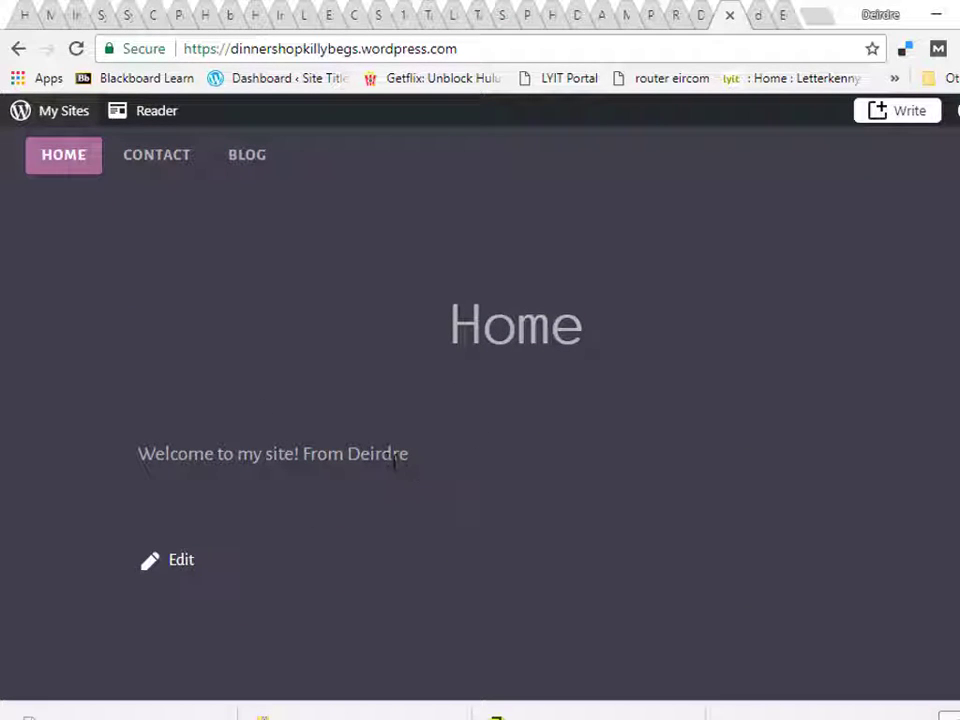
left_click(180, 560)
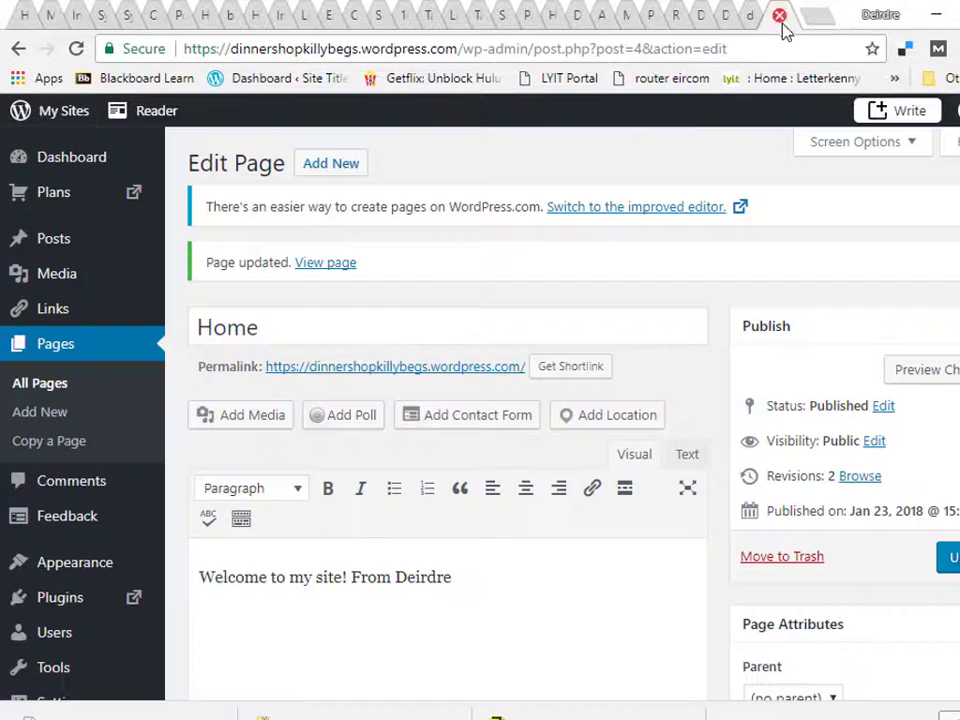